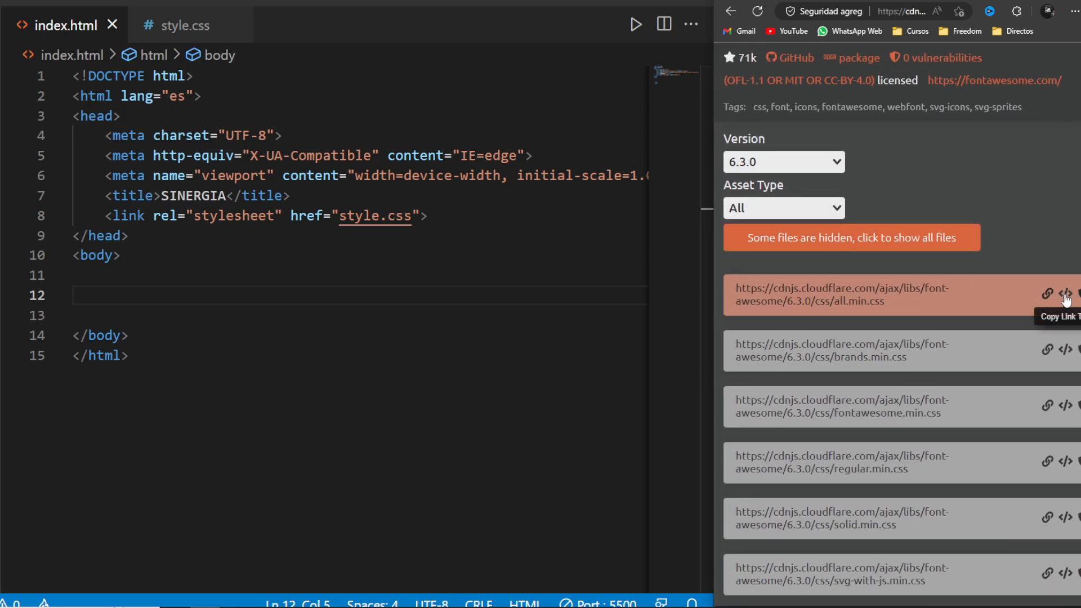
# Link the Font Awesome cdnjs stylesheet and add a section holding three div.color elements
pyautogui.click(434, 216)
pyautogui.write('div')
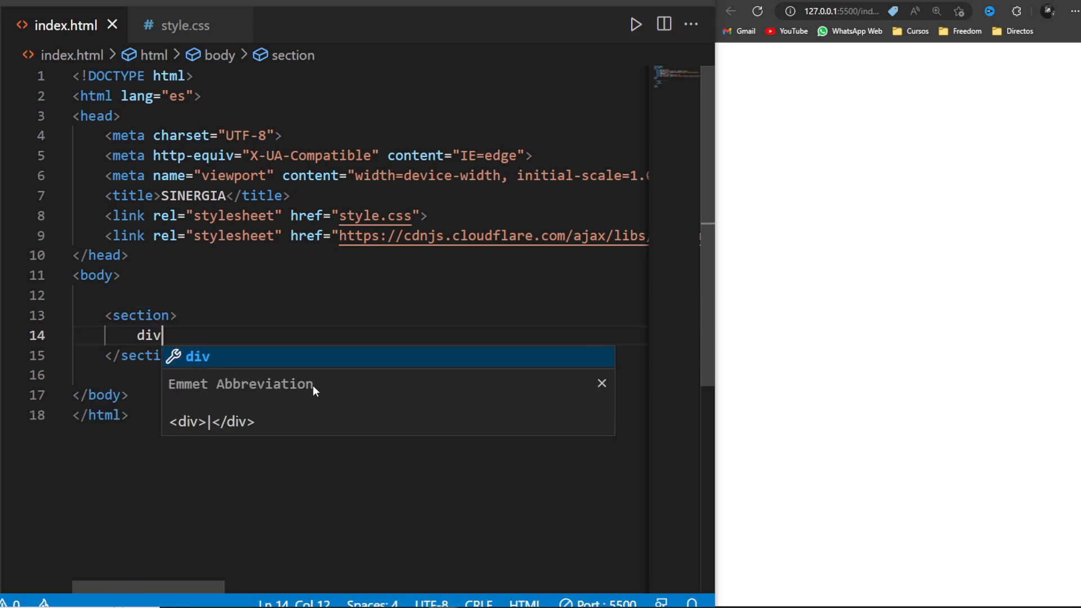
pyautogui.write('.co')
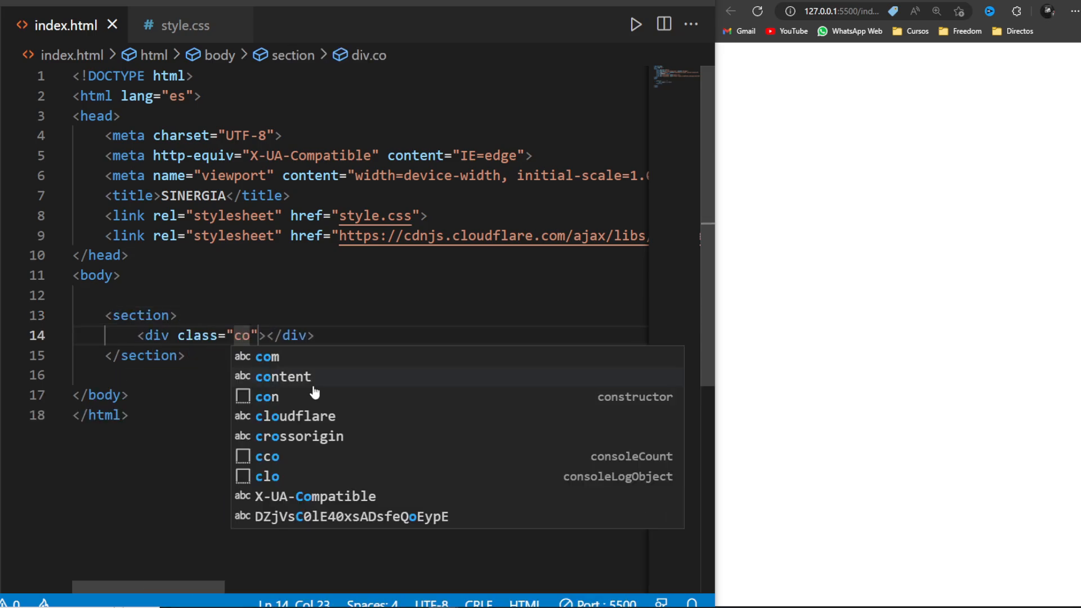
pyautogui.write('lor')
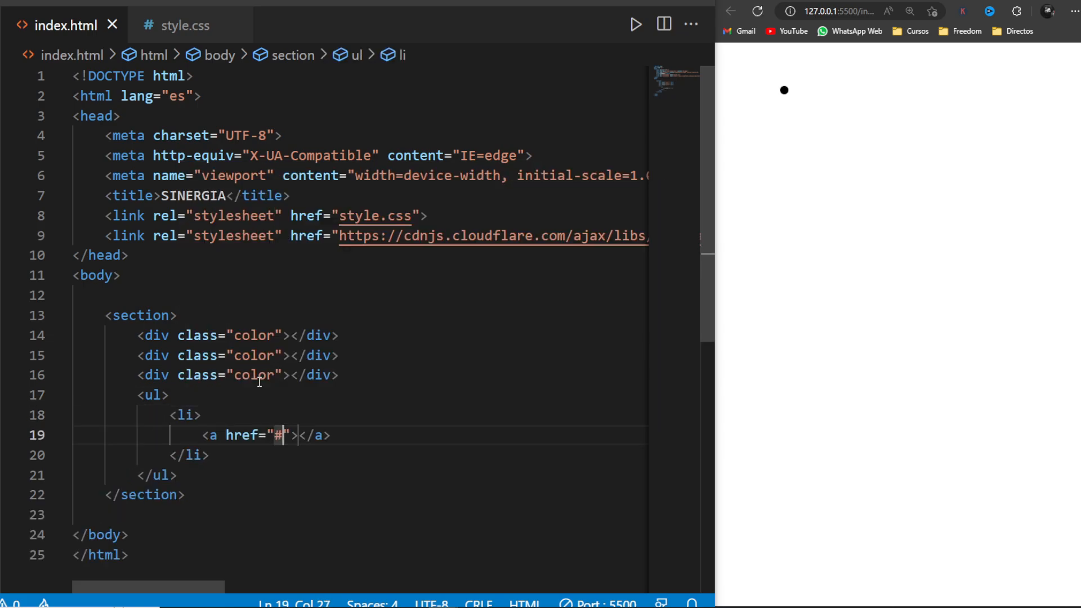
# Add a ul of li links each containing an i.fab.fa-facebook icon
pyautogui.write('<i cl></i><')
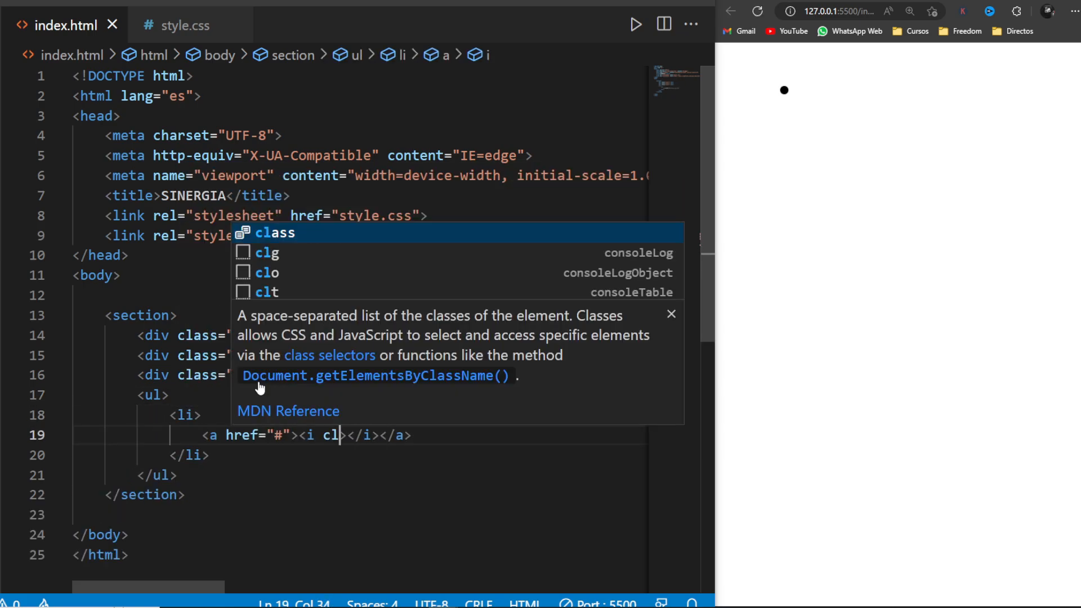
pyautogui.write('ass="fab"')
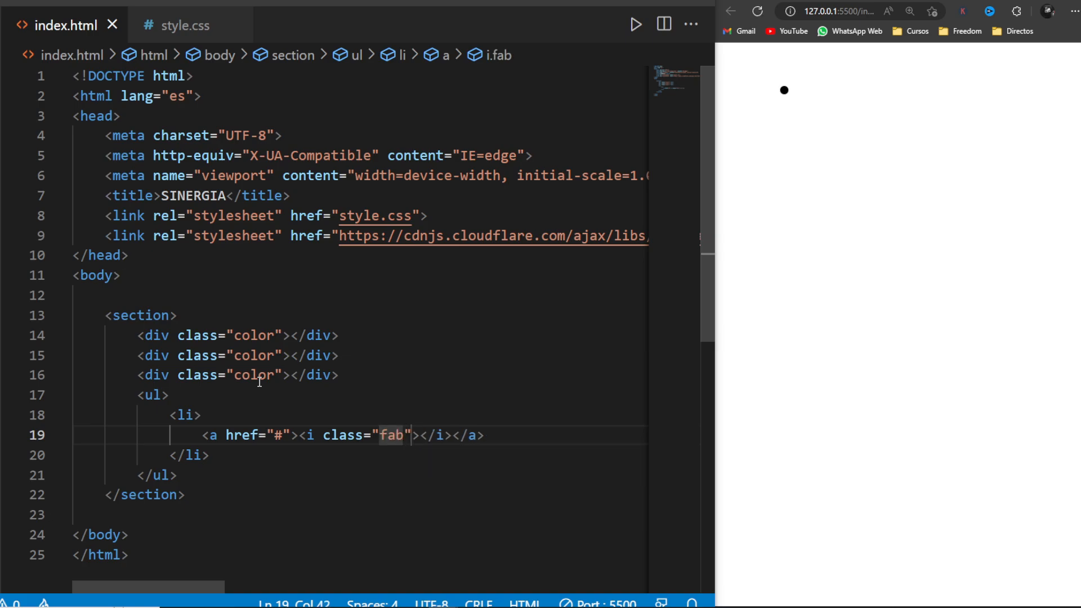
pyautogui.write('fa-faceboo')
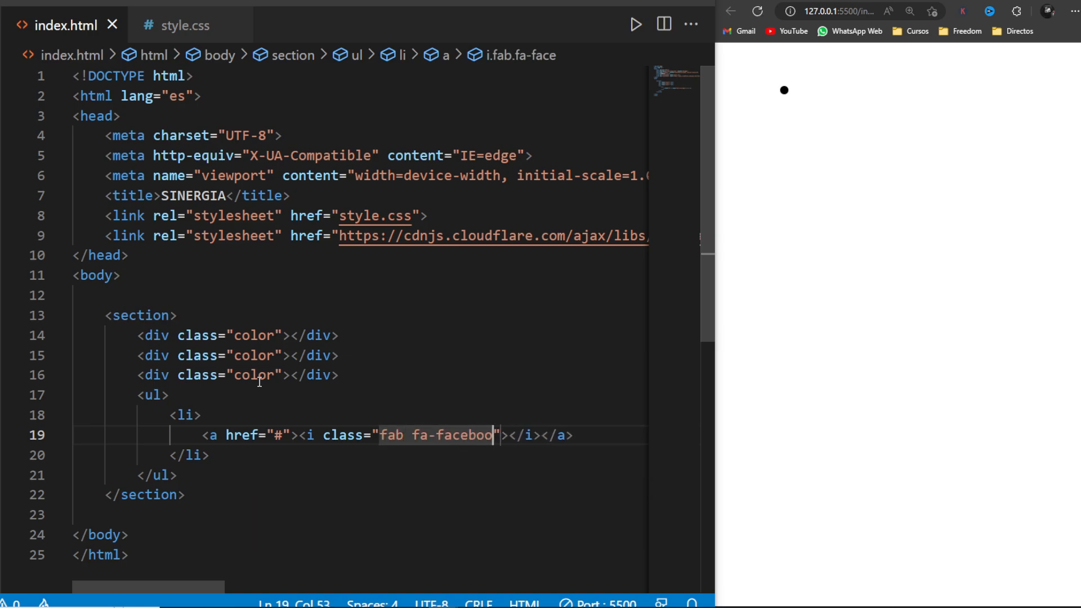
pyautogui.write('k')
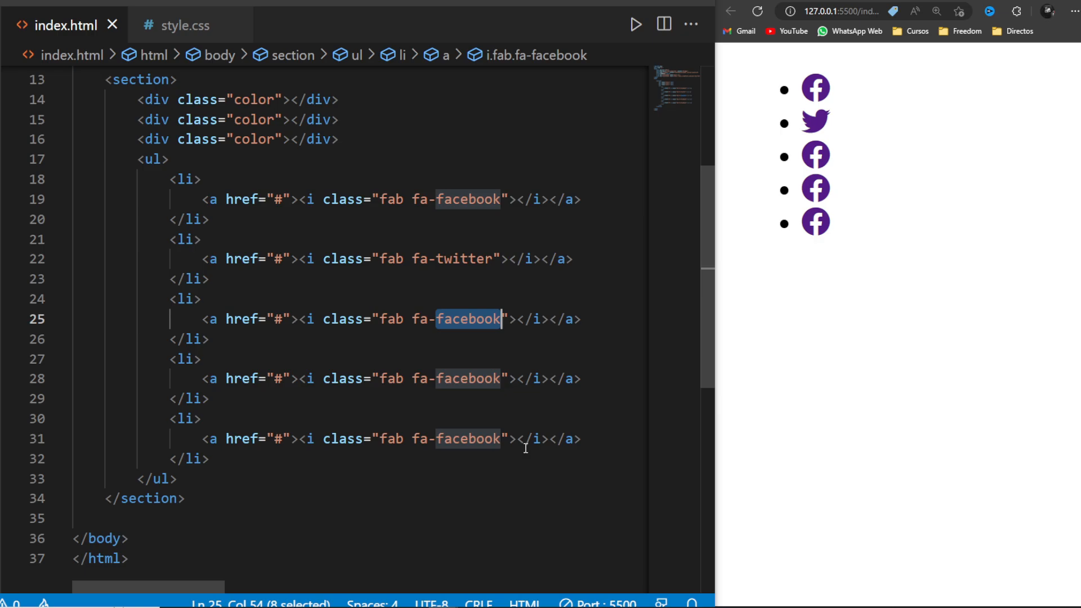
# Change the third, fourth and fifth icons to fa-instagram, fa-linkedin and fa-whatsapp
pyautogui.write('instagram')
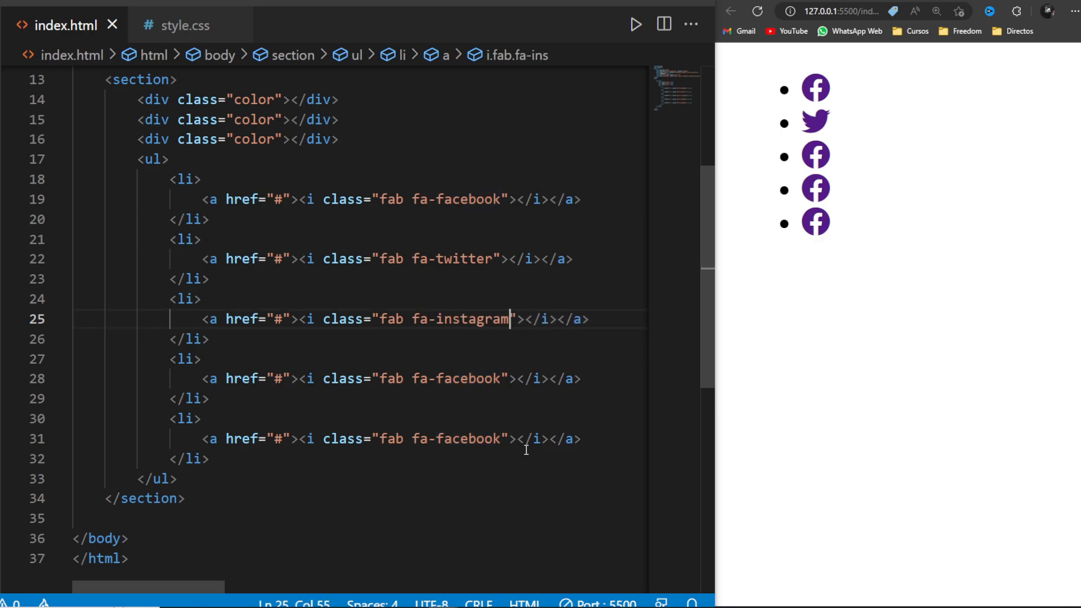
pyautogui.doubleClick(467, 378)
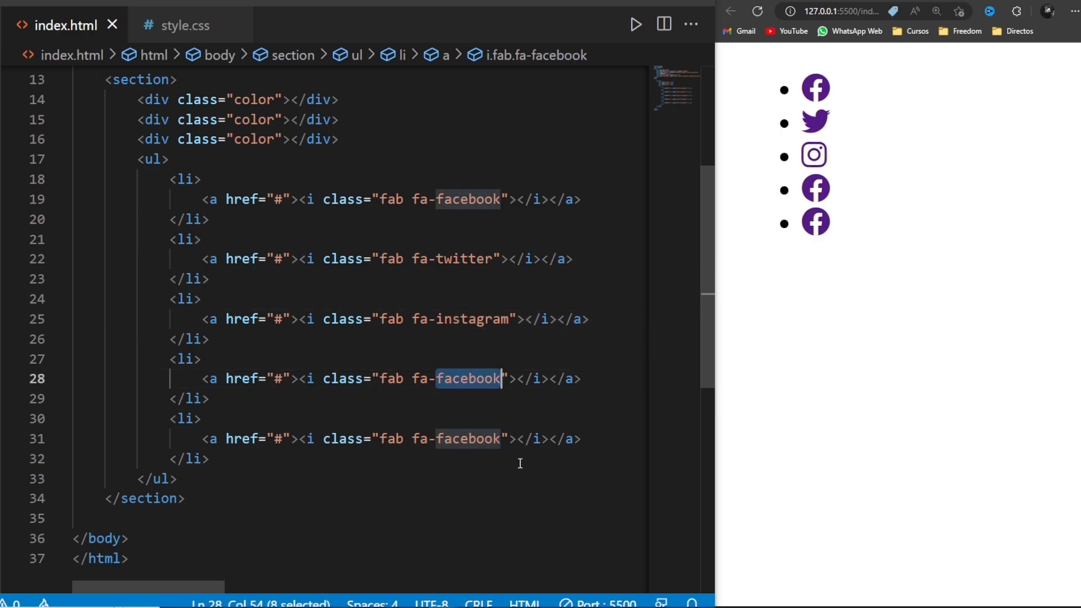
pyautogui.write('linkedin')
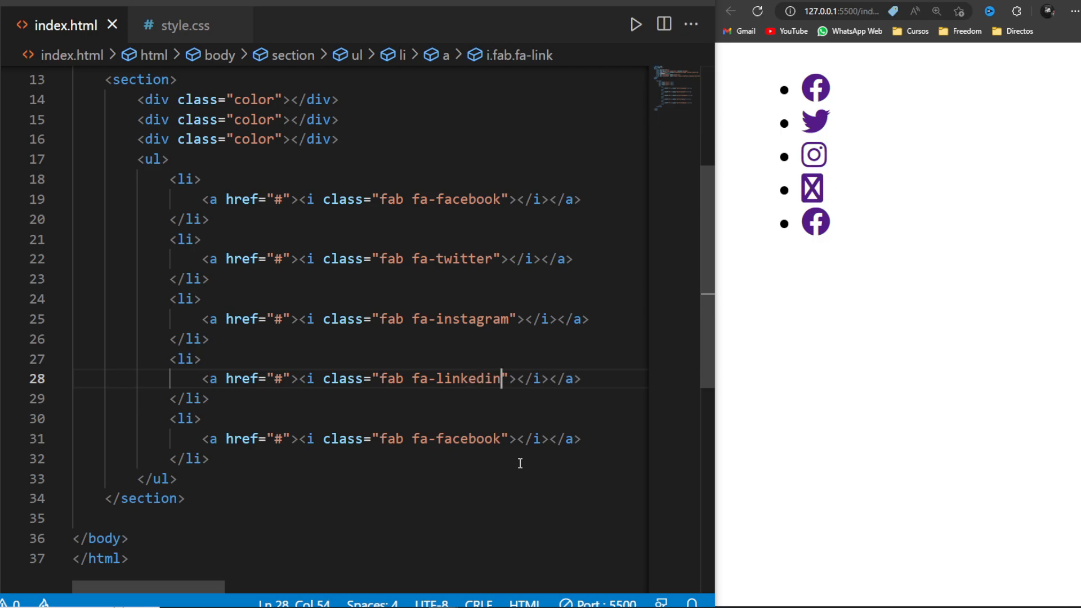
pyautogui.doubleClick(467, 438)
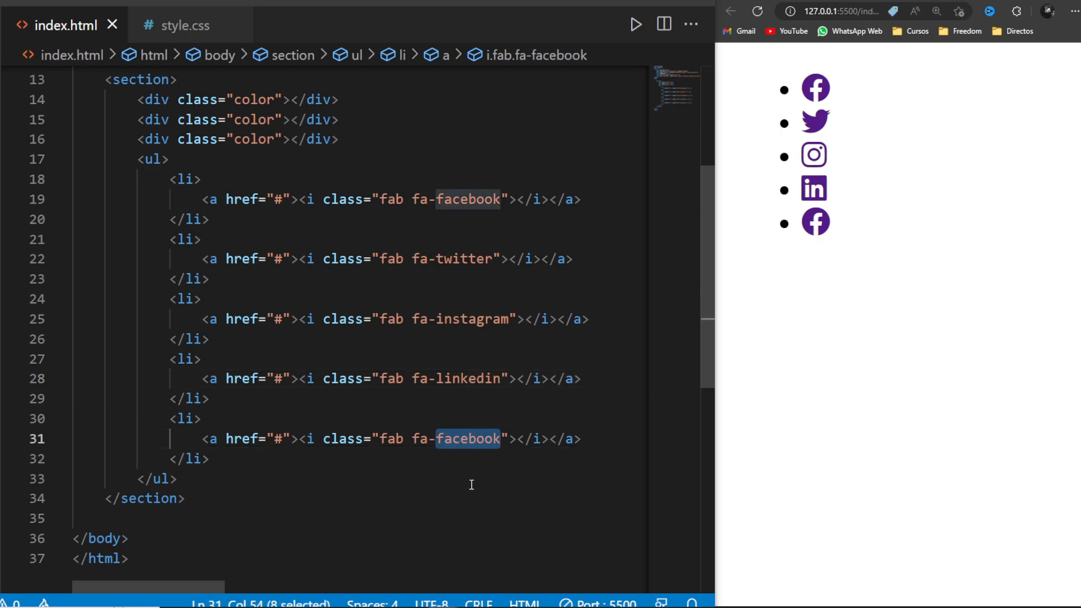
pyautogui.write('whatsa')
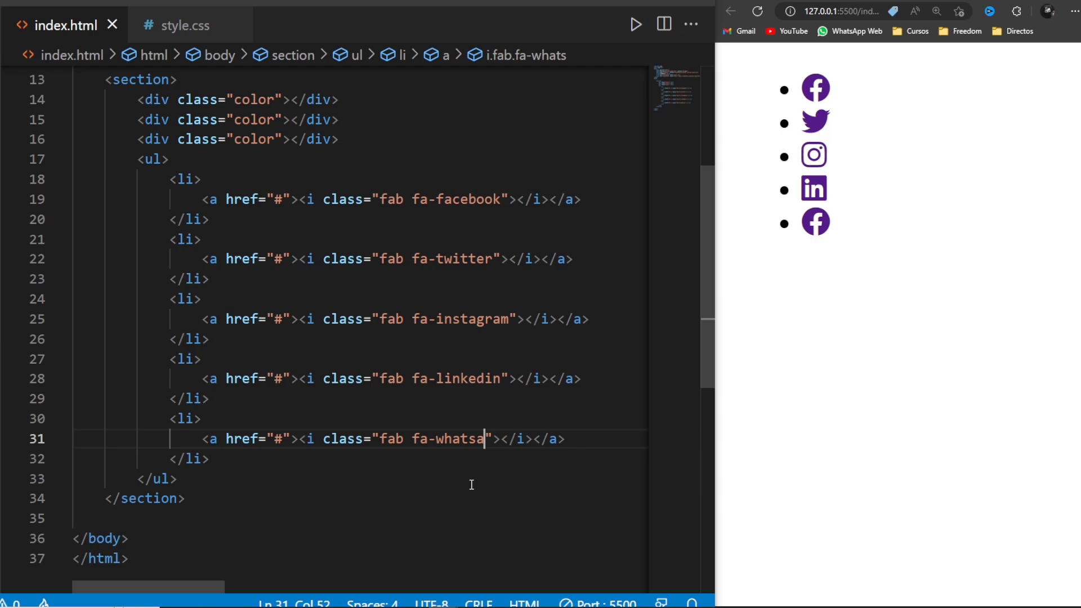
pyautogui.write('pp')
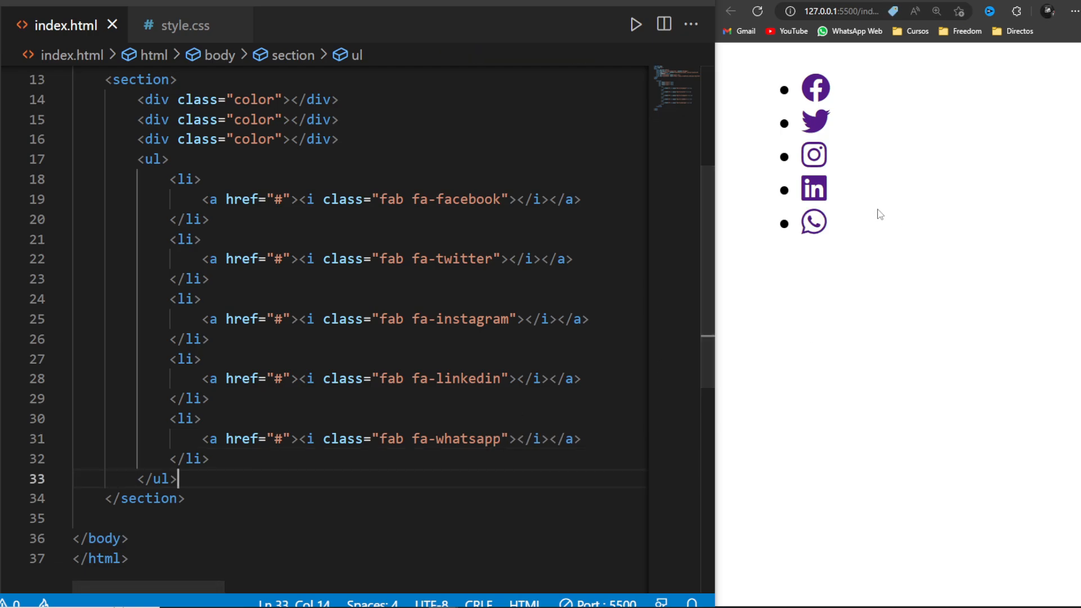
pyautogui.click(183, 25)
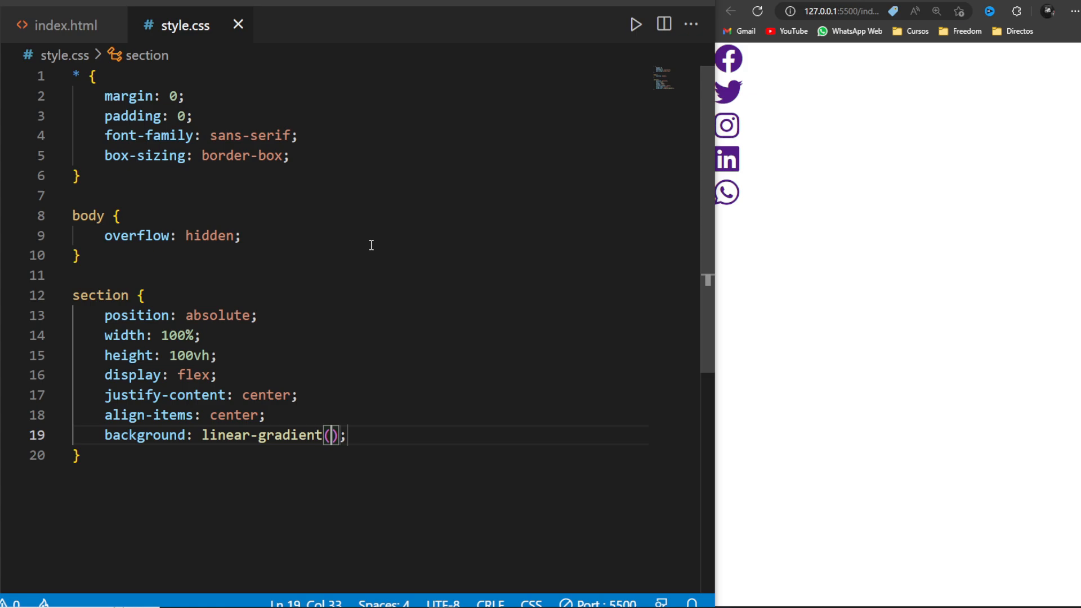
# Give the section a linear-gradient to bottom from #ff4f8b to #dff1ff
pyautogui.write('to bottom, #')
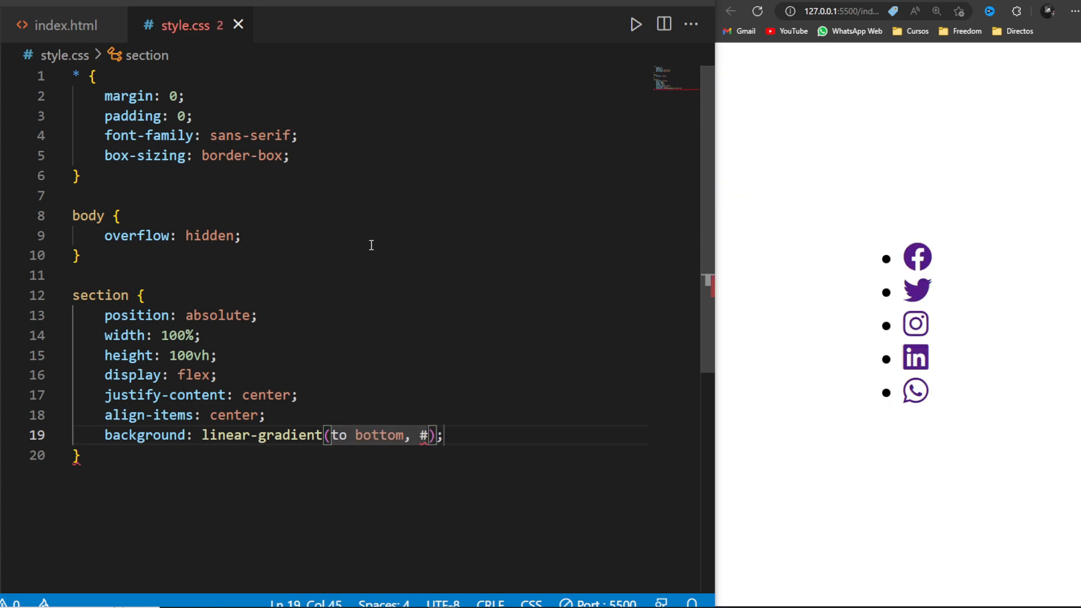
pyautogui.write('ff4f8')
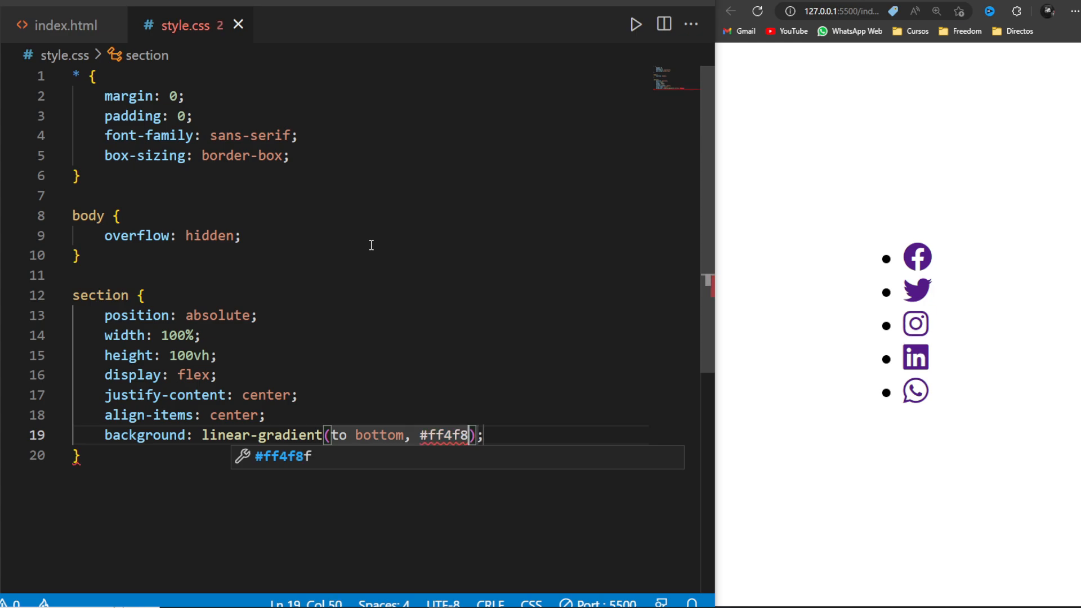
pyautogui.write('b, #')
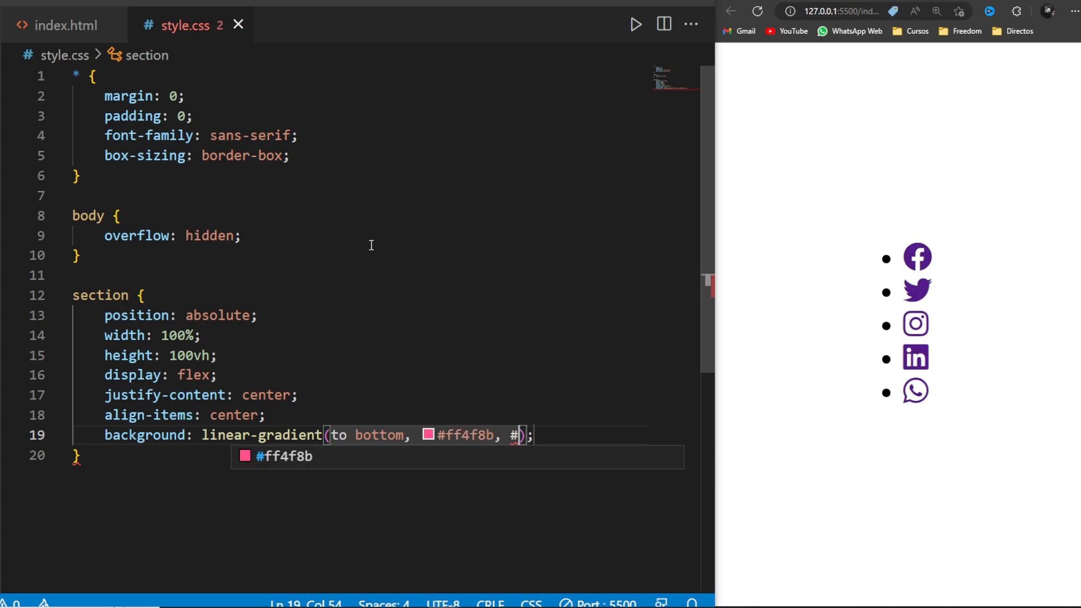
pyautogui.write('dff1ff')
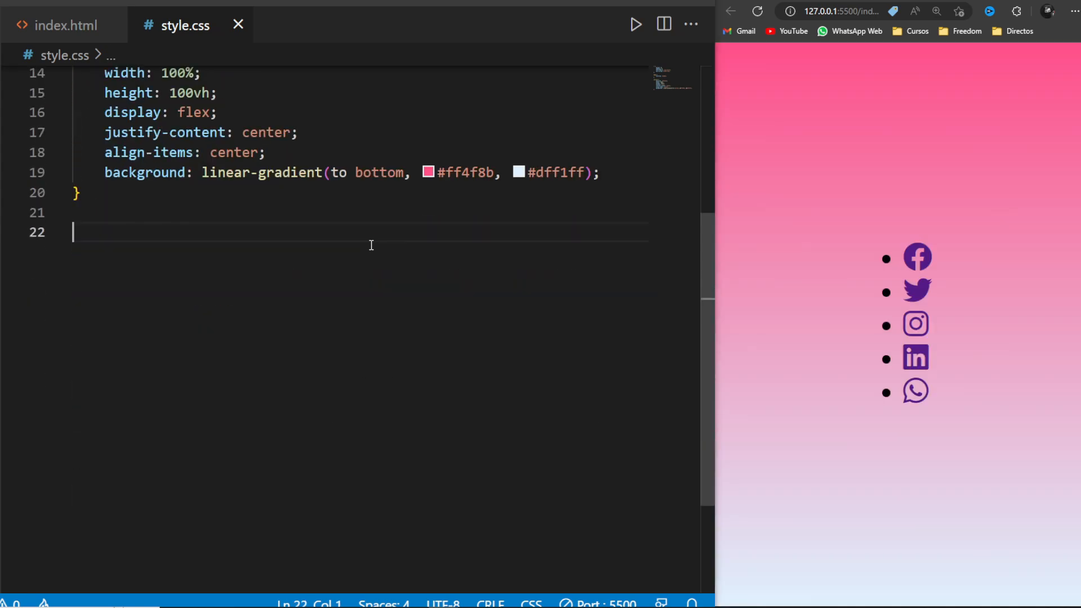
# Add section::before positioned absolutely over the bottom 50% at z-index 1
pyautogui.write('section::before {')
pyautogui.write('content: "";')
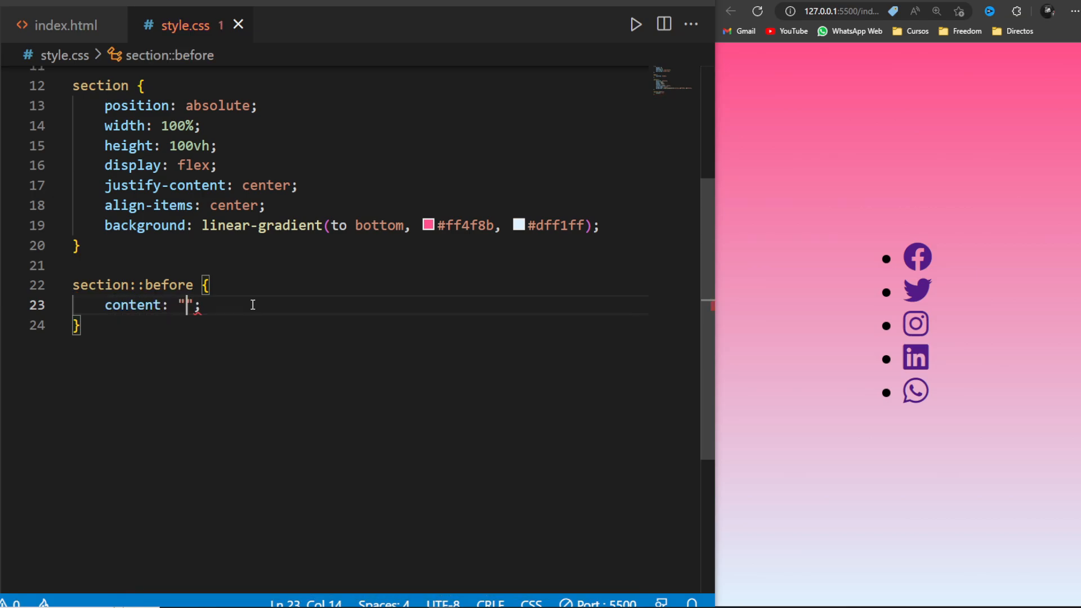
pyautogui.write('position: absolute;')
pyautogui.write('width: 100%;')
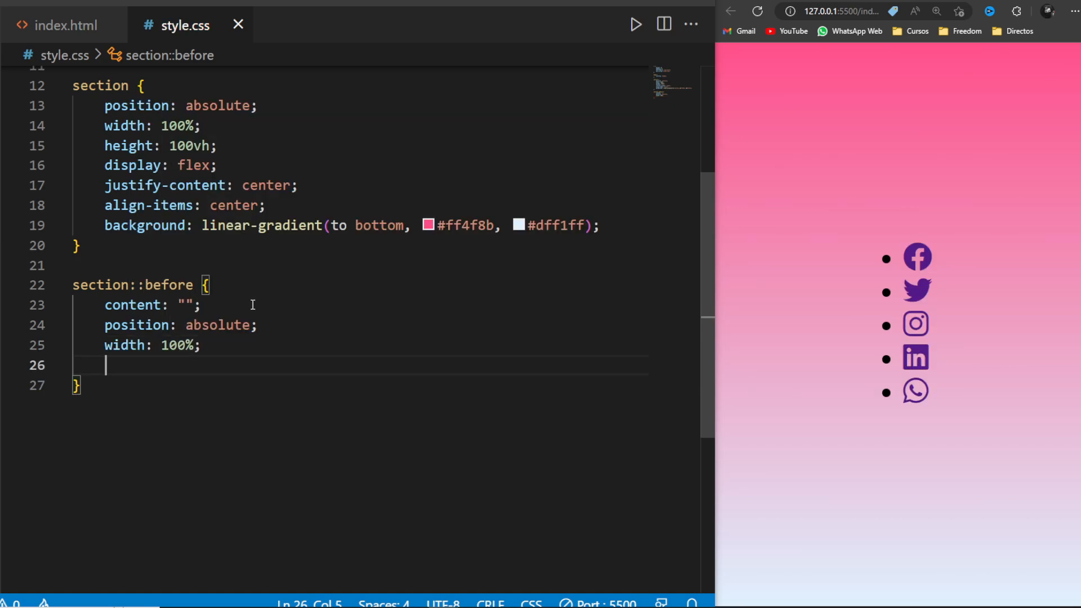
pyautogui.write('height: 50%;')
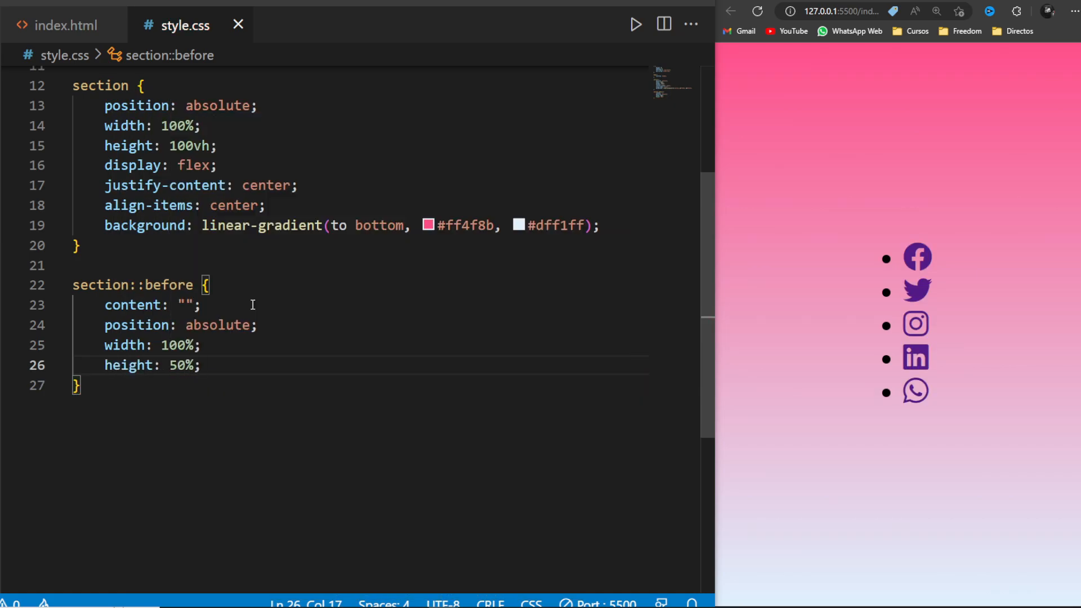
pyautogui.write('bottom: 0;')
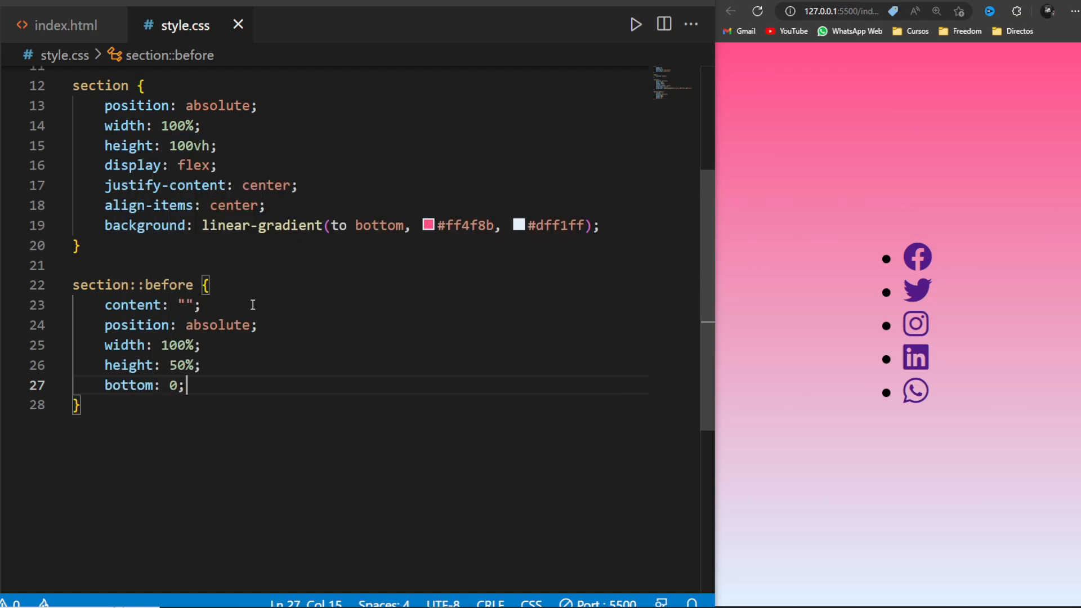
pyautogui.write('z-index: 1;')
pyautogui.write('backdrop-filter: blur();')
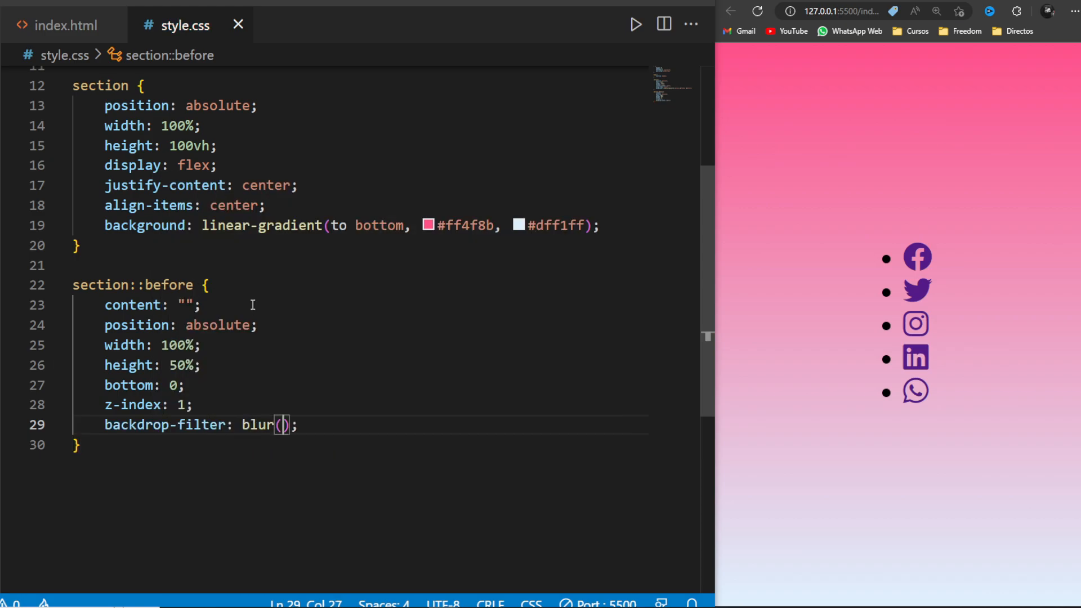
# Give the overlay a 5px backdrop blur and a 1px solid half-transparent white top border
pyautogui.write('5px')
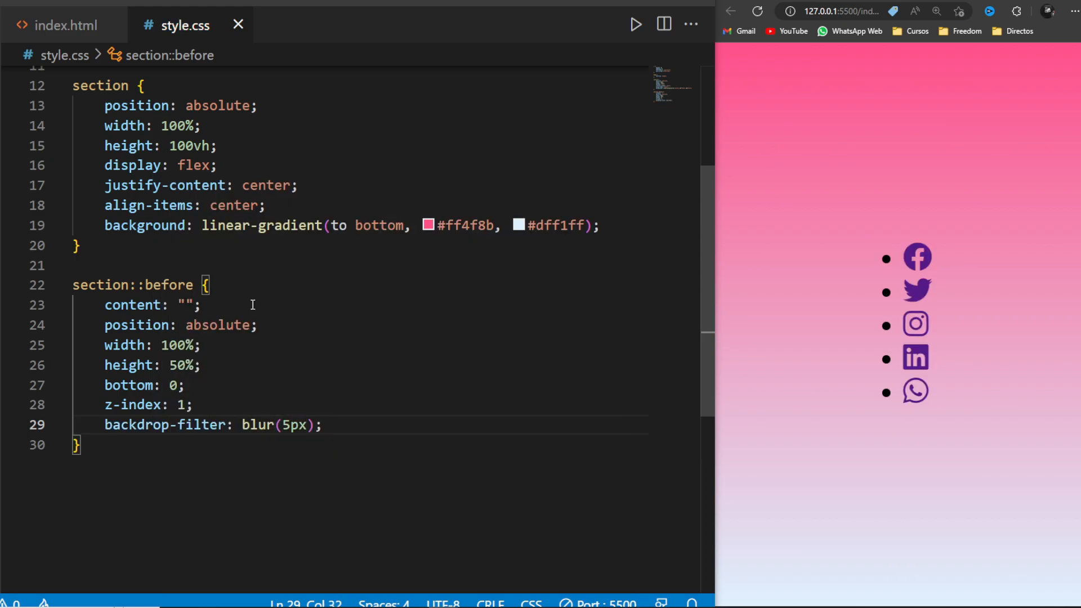
pyautogui.write('border-top: 1;')
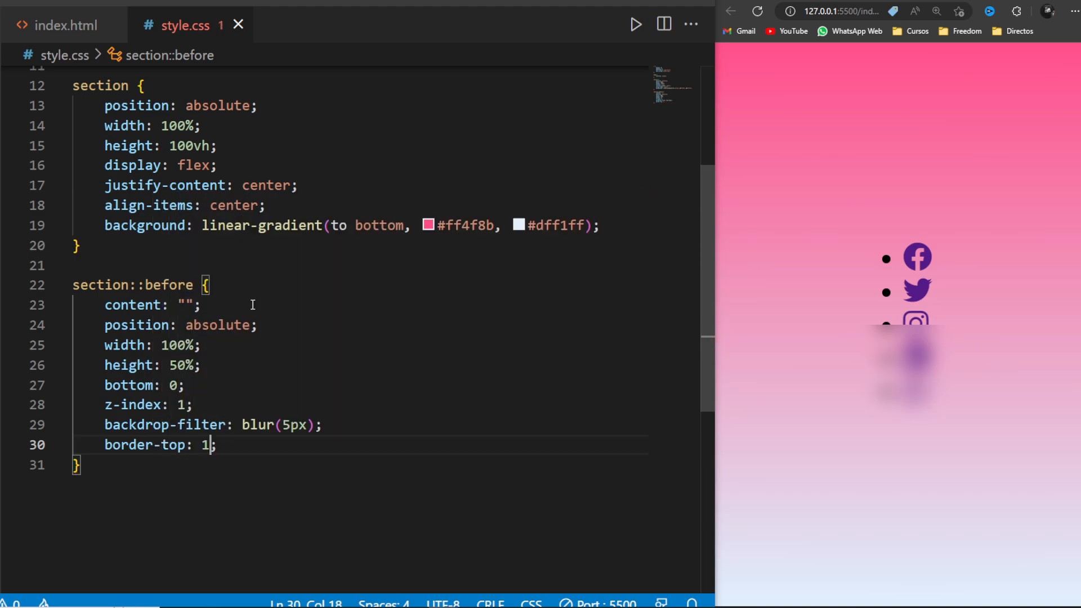
pyautogui.write('px solid rgba(255, 255, 255, .5')
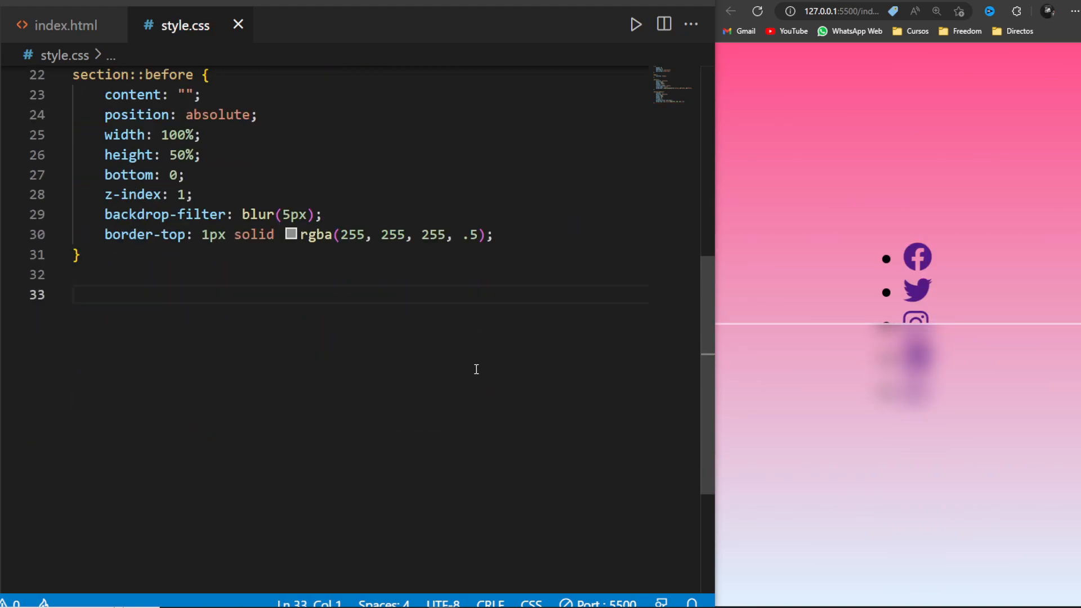
# Style section .color as absolutely positioned with a 150px blur filter
pyautogui.write('section')
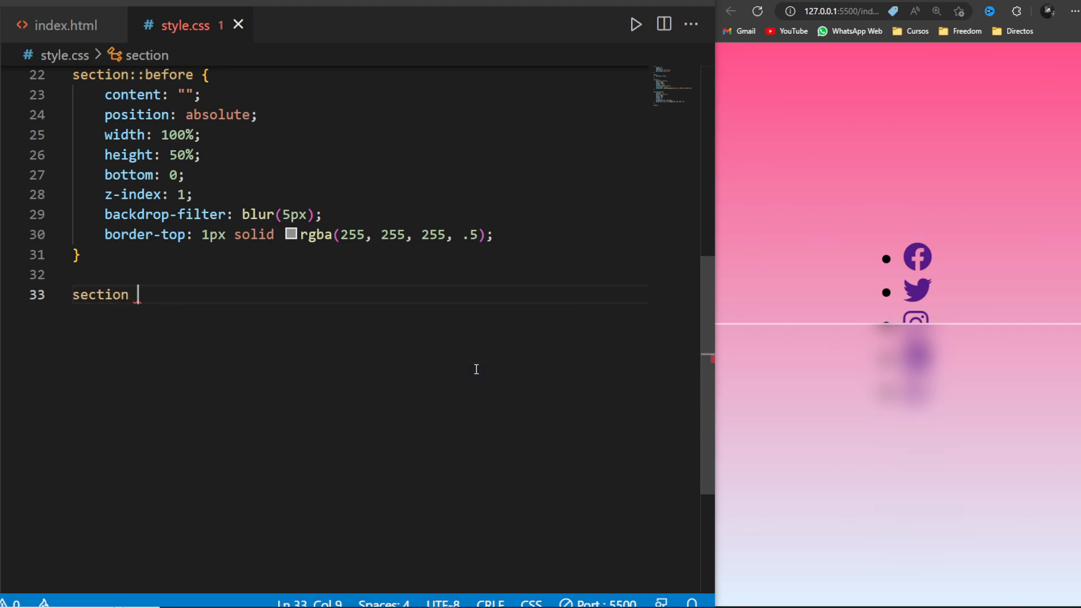
pyautogui.write('.color {')
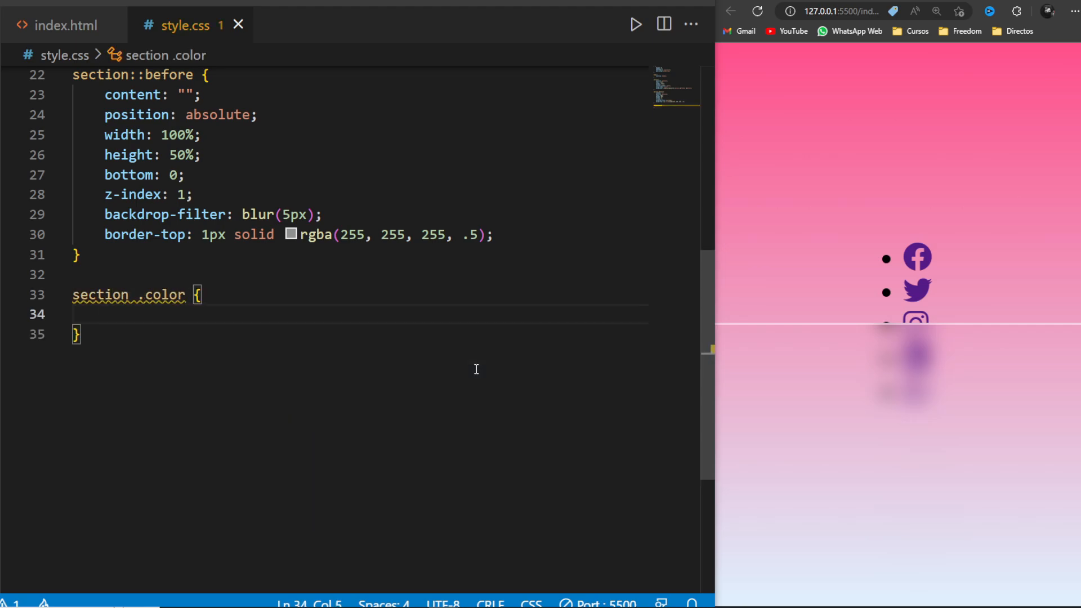
pyautogui.write('position: absolute;')
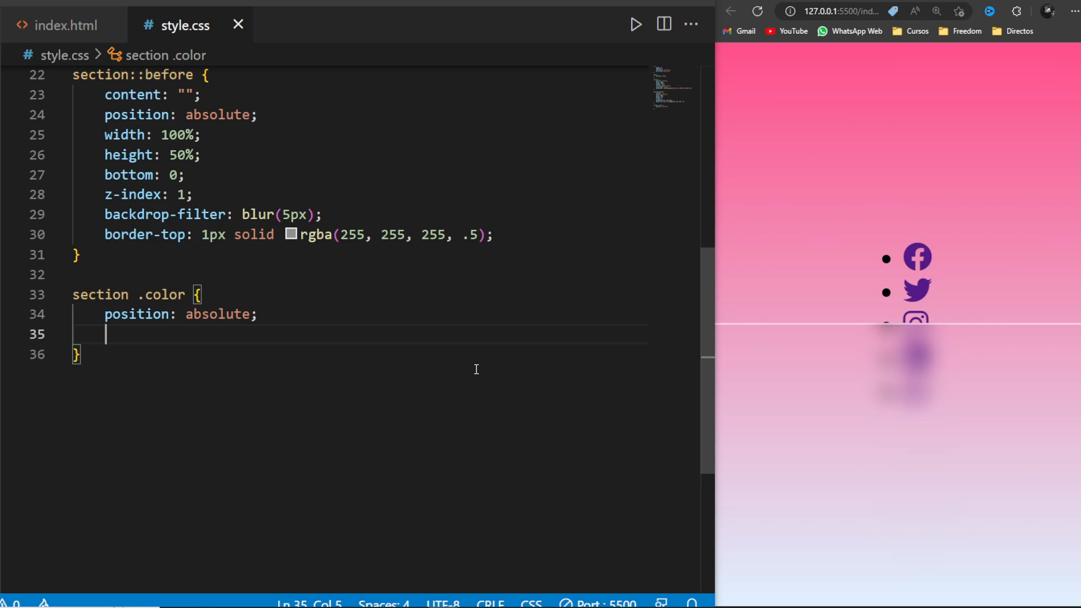
pyautogui.write('filter: blur;')
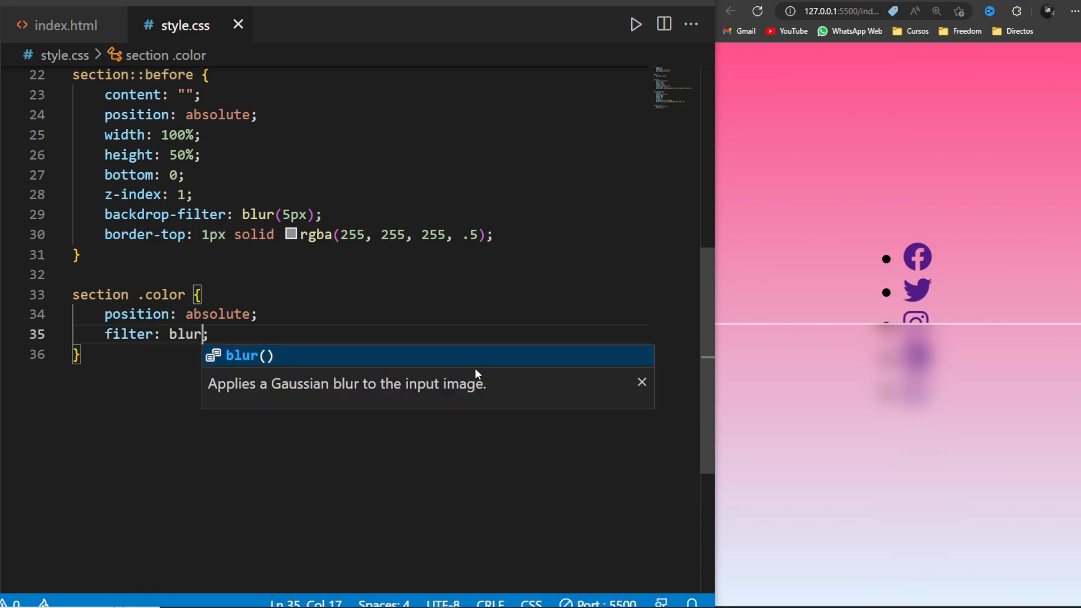
pyautogui.write('(150)')
pyautogui.write('section .color:nth-child(1) {')
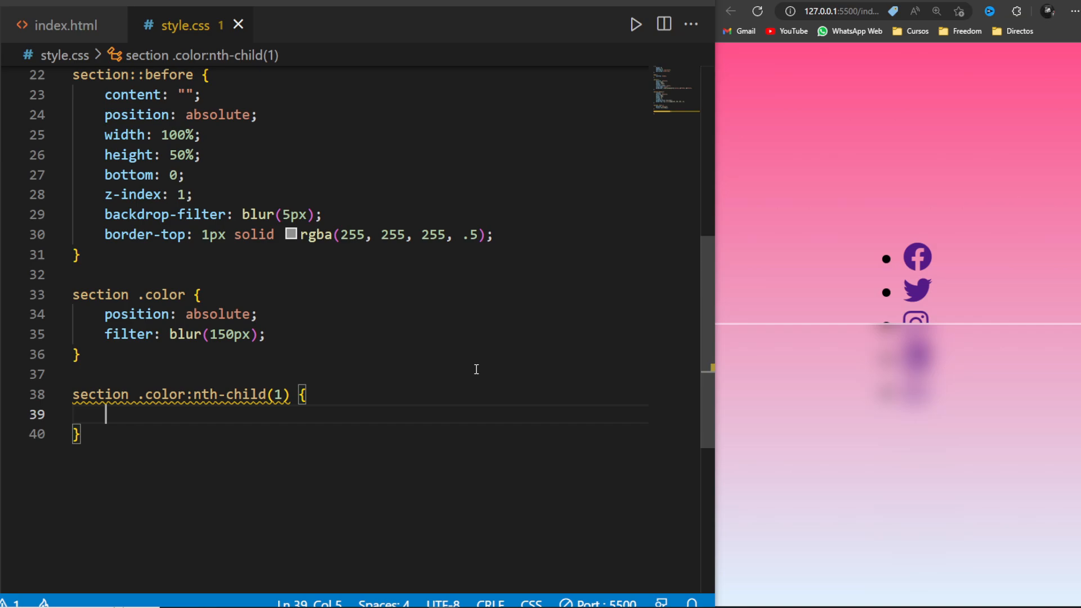
# Give the blobs #ff359b backgrounds, sizes and bottom -150px / left offsets via nth-child rules
pyautogui.write('background: #ff359b;')
pyautogui.write('width: 5000;')
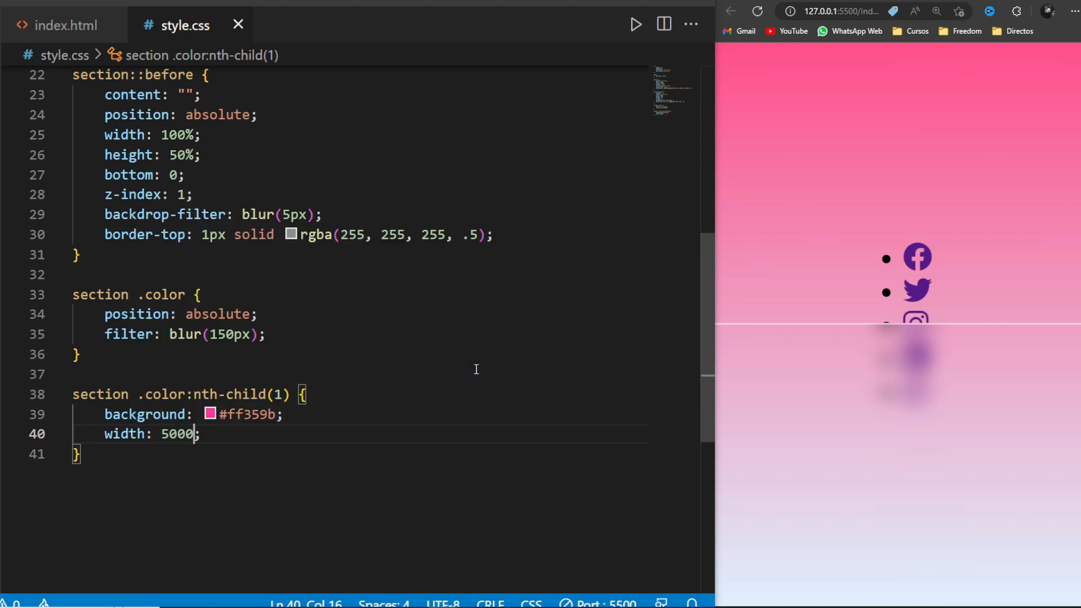
pyautogui.write('height: 500px;')
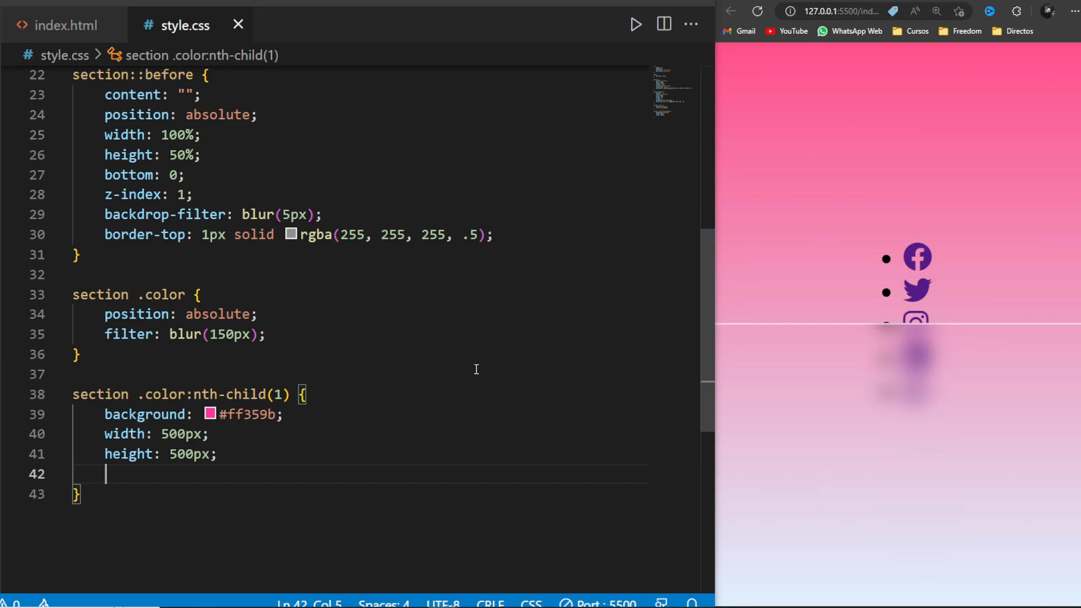
pyautogui.write('bottom: -1;')
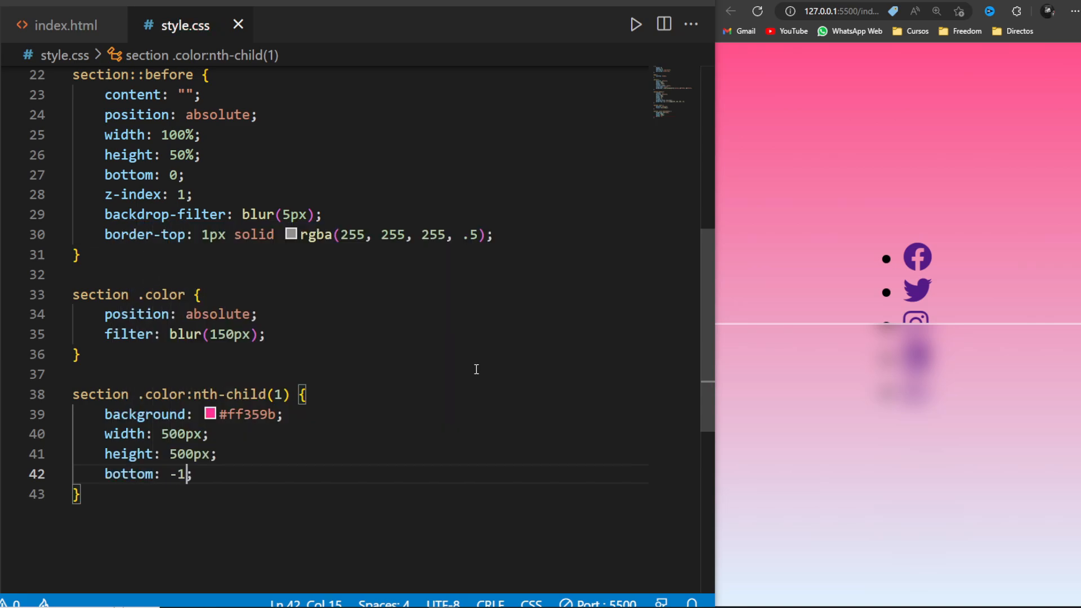
pyautogui.write('50px')
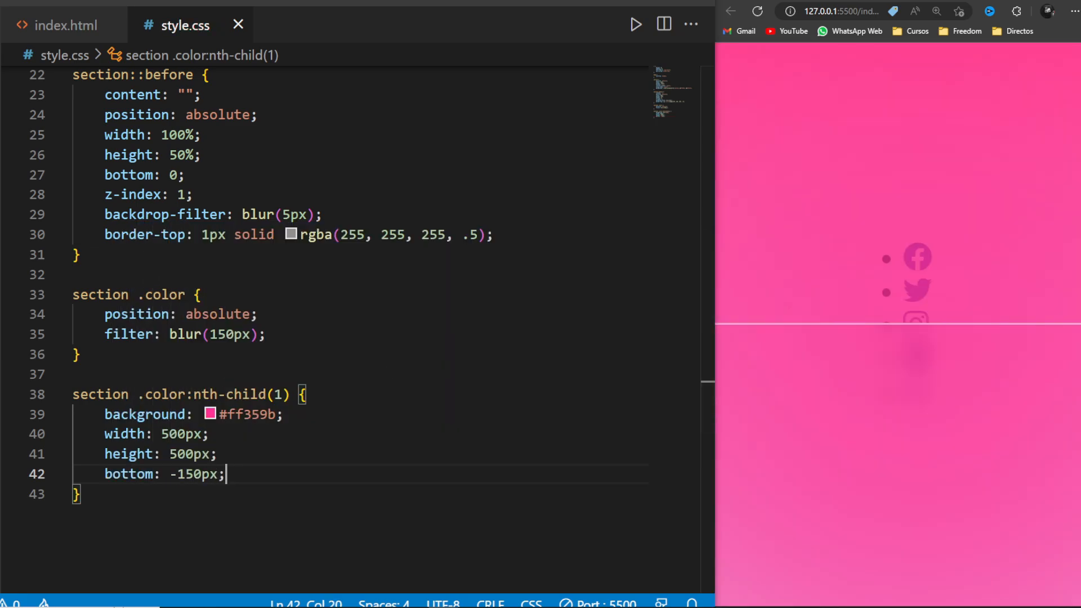
pyautogui.scroll(-3)
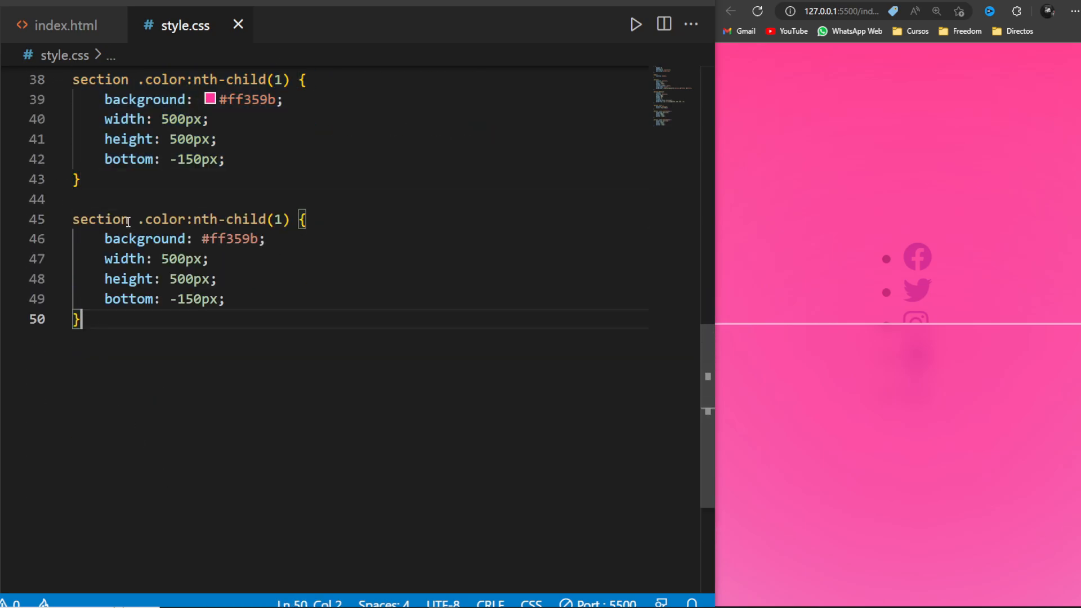
pyautogui.write('left: 100px;')
pyautogui.write('di')
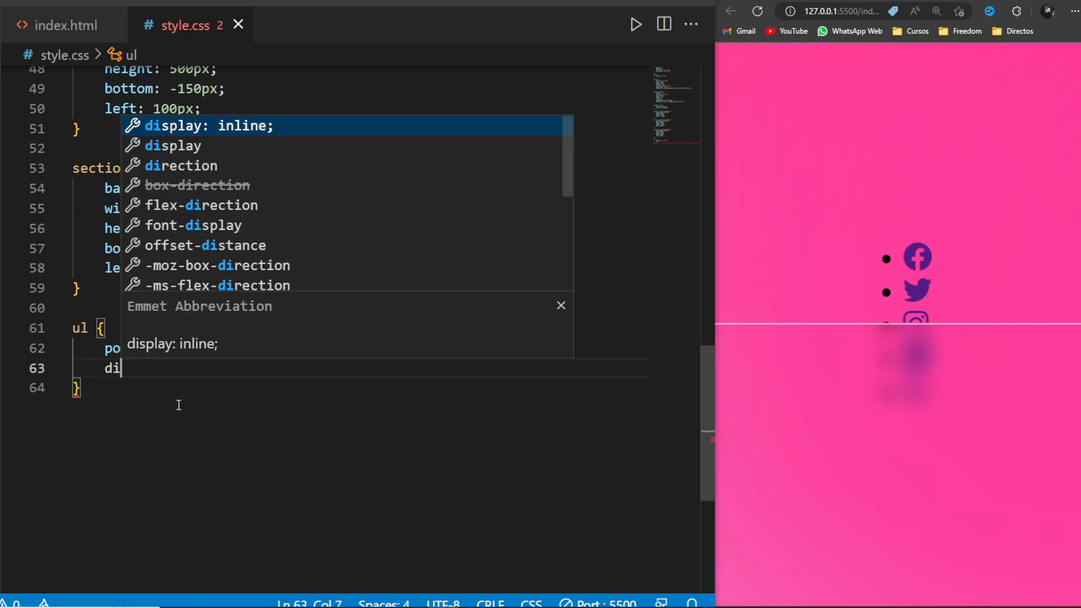
# Make the ul a relative flex container at z-index 2
pyautogui.press('Enter')
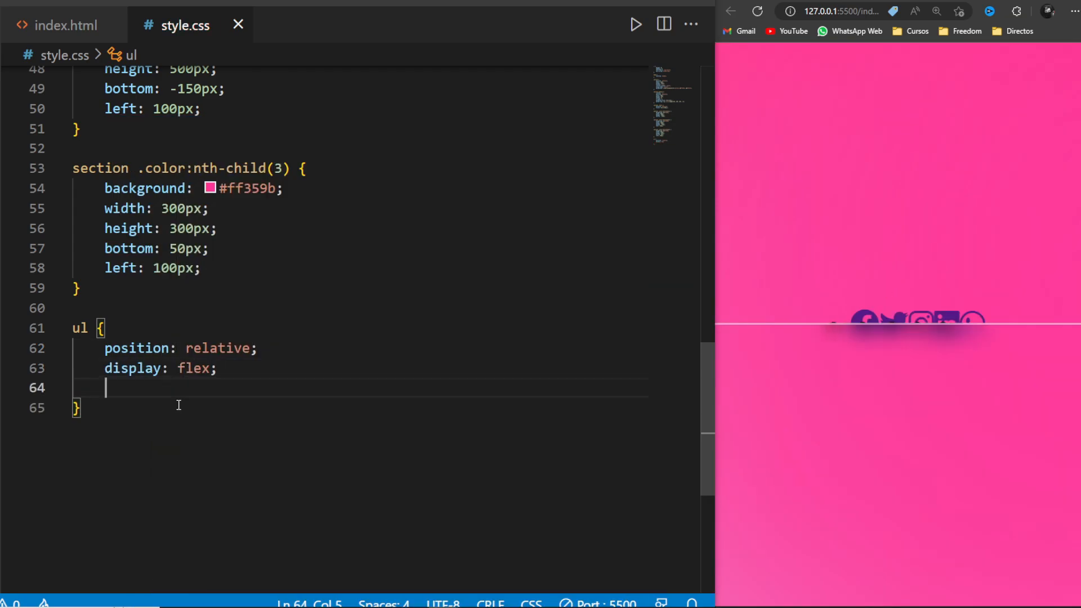
pyautogui.write('z-index: 2;')
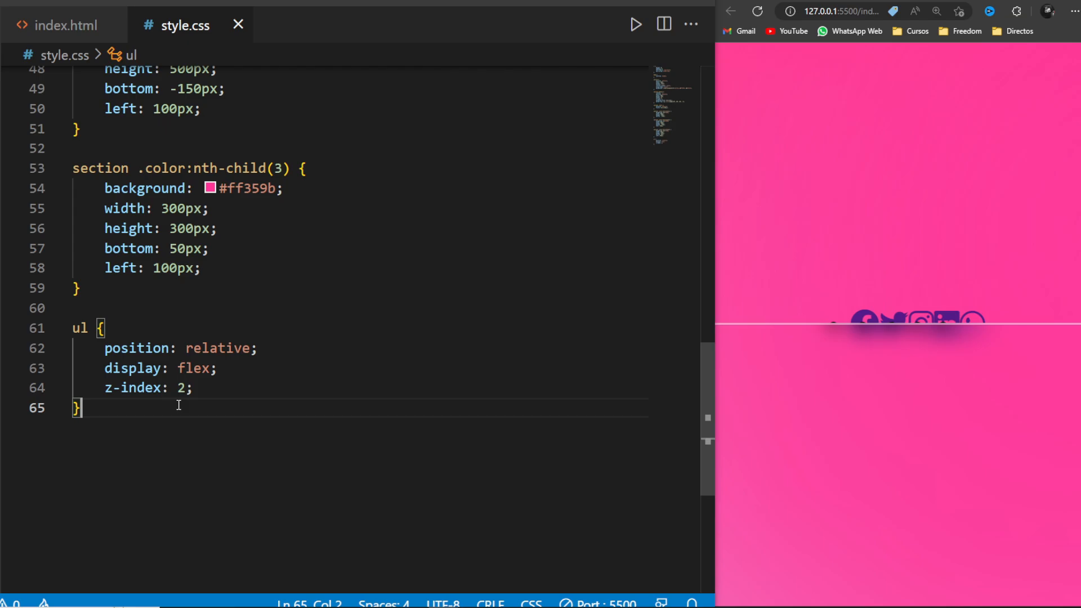
pyautogui.scroll(3)
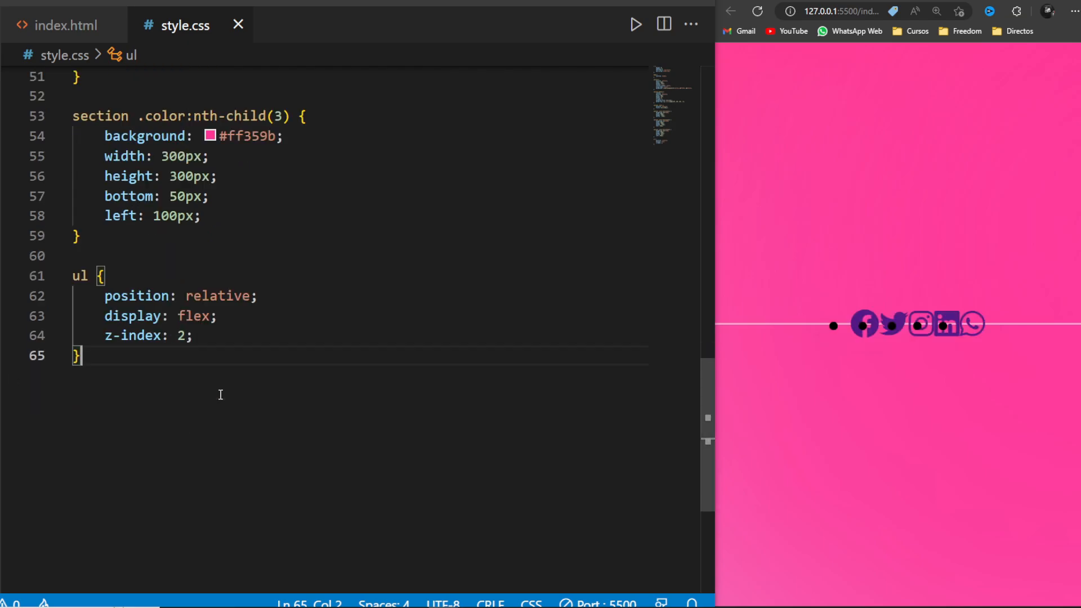
# Remove the li bullets with list-style none and space them with 10px margin
pyautogui.write('ul li {')
pyautogui.write('position: relative;')
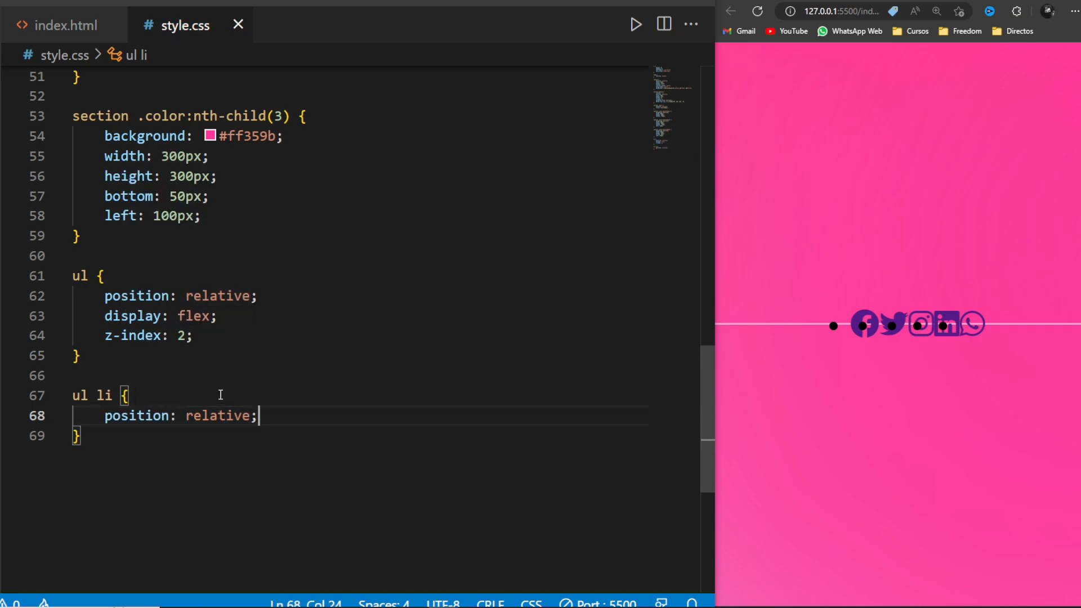
pyautogui.write('list-style: none;')
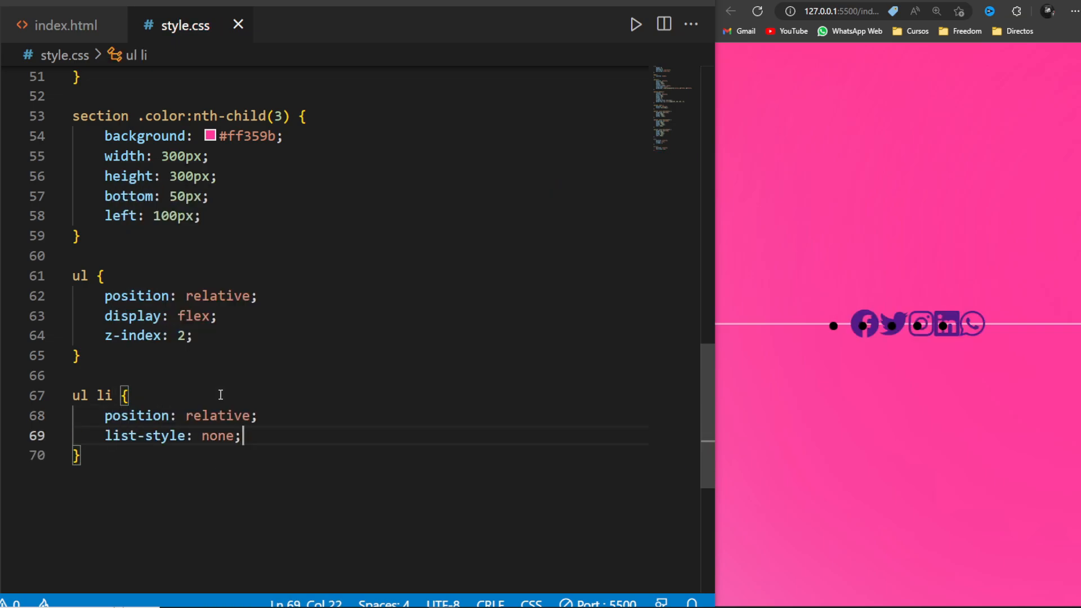
pyautogui.write('margin: 10px;')
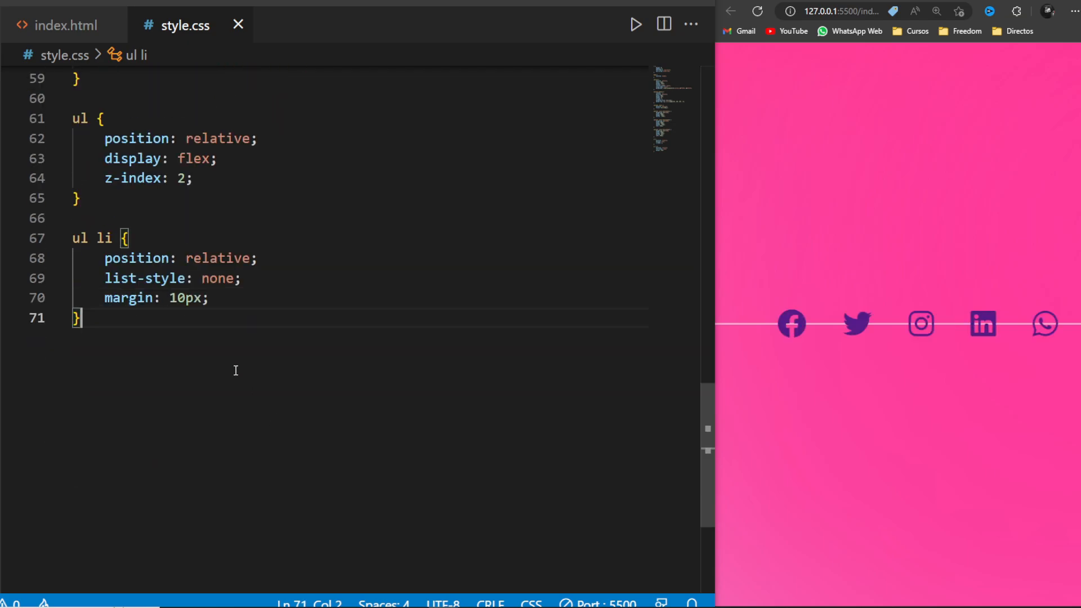
pyautogui.write('ul li a {')
pyautogui.write('height: 80px;')
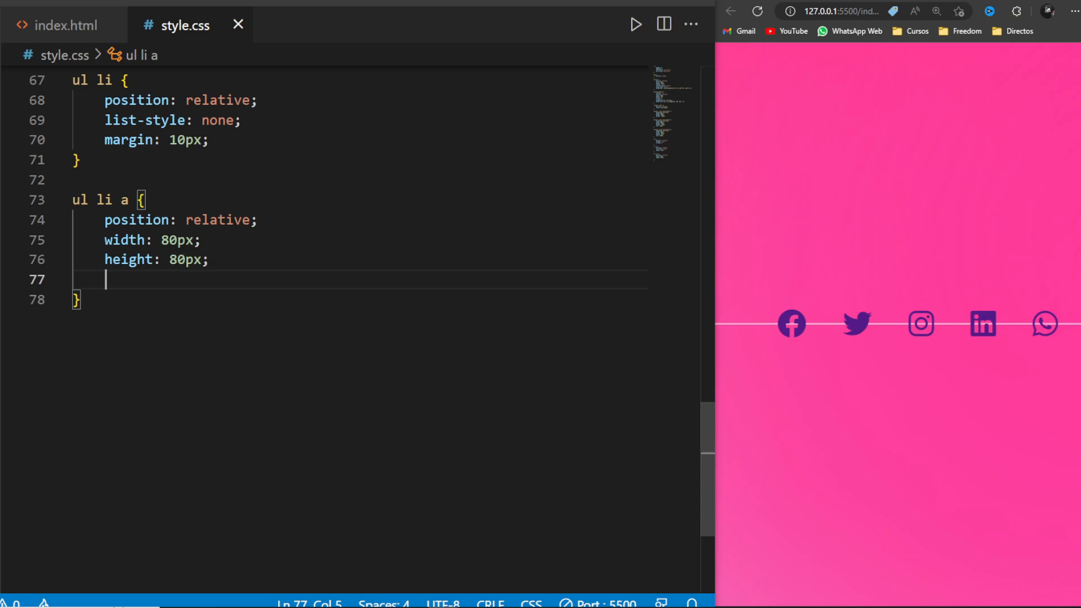
# Make each ul li a a flex-centred box with 10px border-radius
pyautogui.write('display: inline-block;')
pyautogui.write('border-radius: ;')
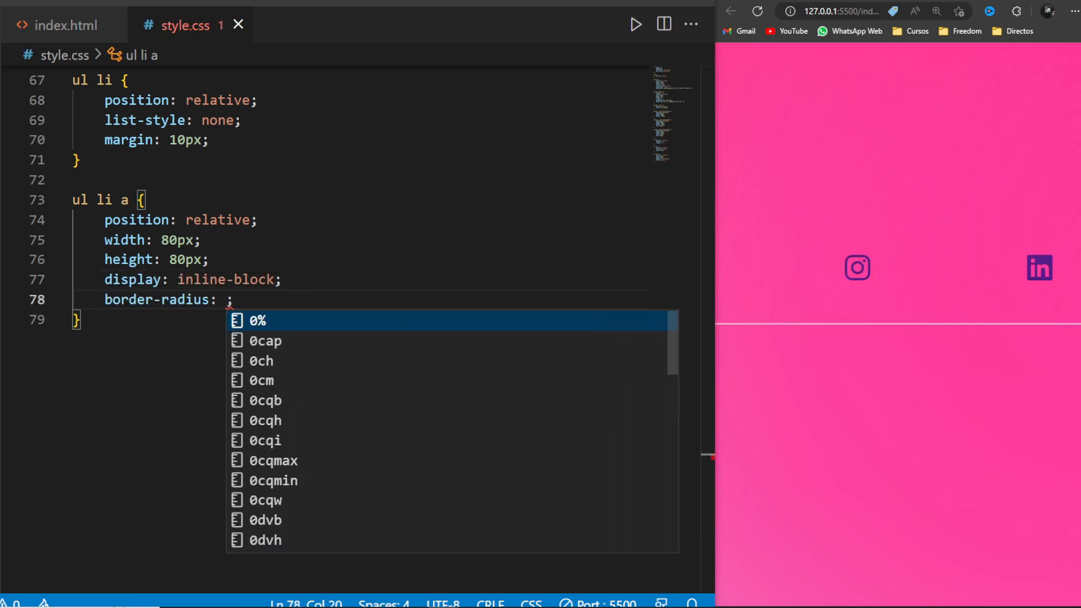
pyautogui.write('10px;')
pyautogui.write('justify-content: center;')
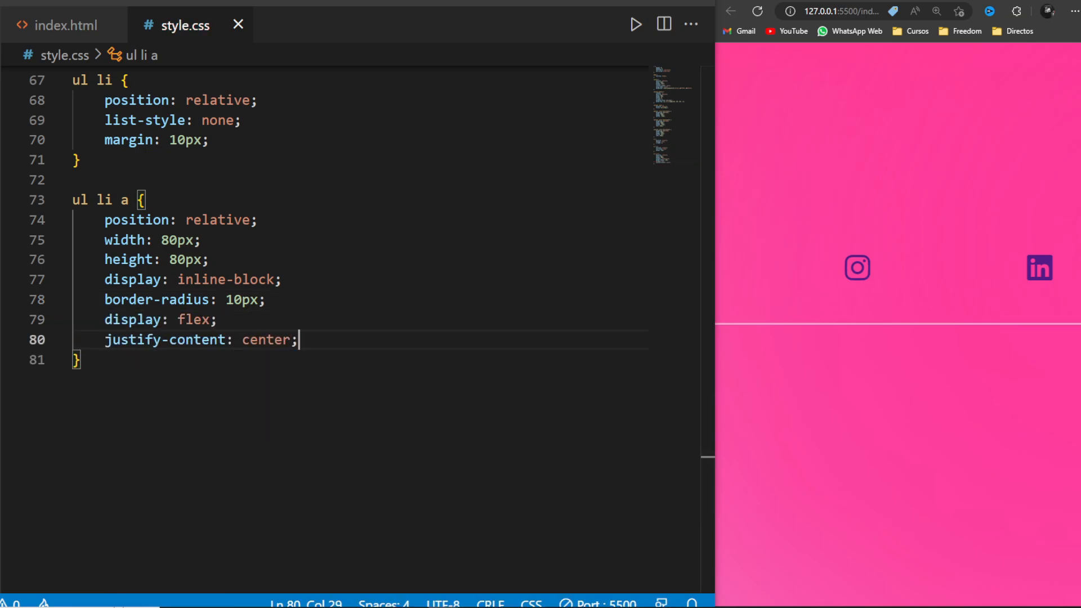
pyautogui.write('align-items: center;')
pyautogui.write('text-decoration: none;')
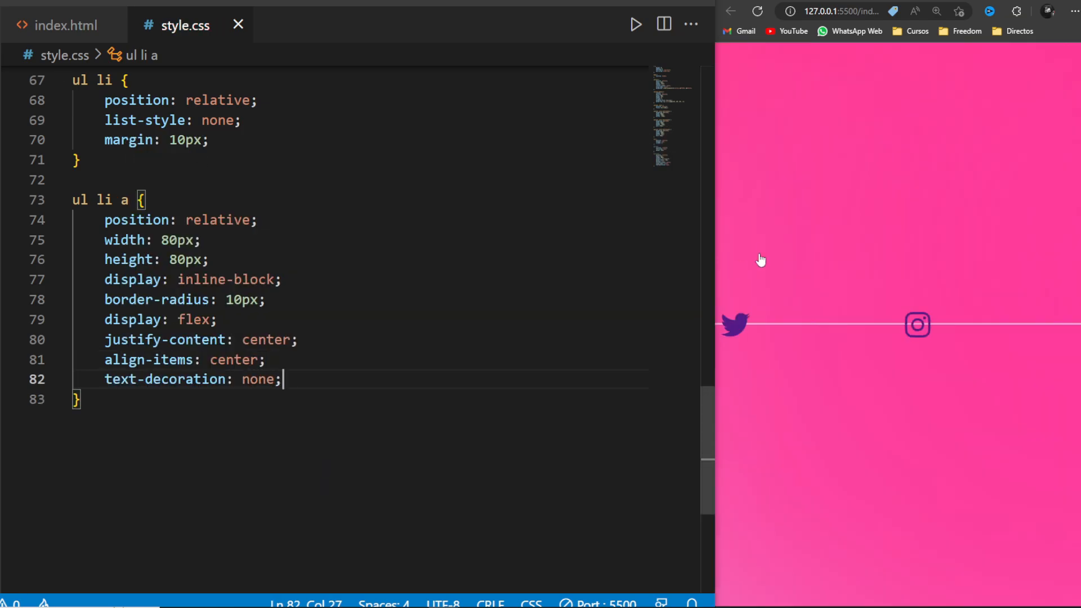
pyautogui.click(935, 12)
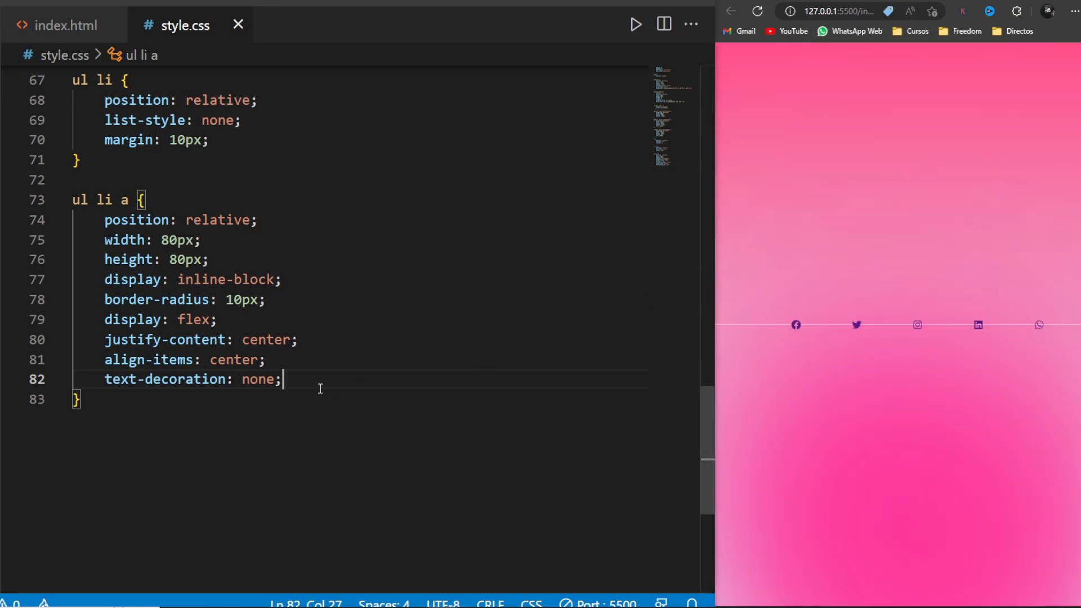
# Give the links white #fff colour, 2em font size and start a 1px solid border
pyautogui.write('color: #fff;')
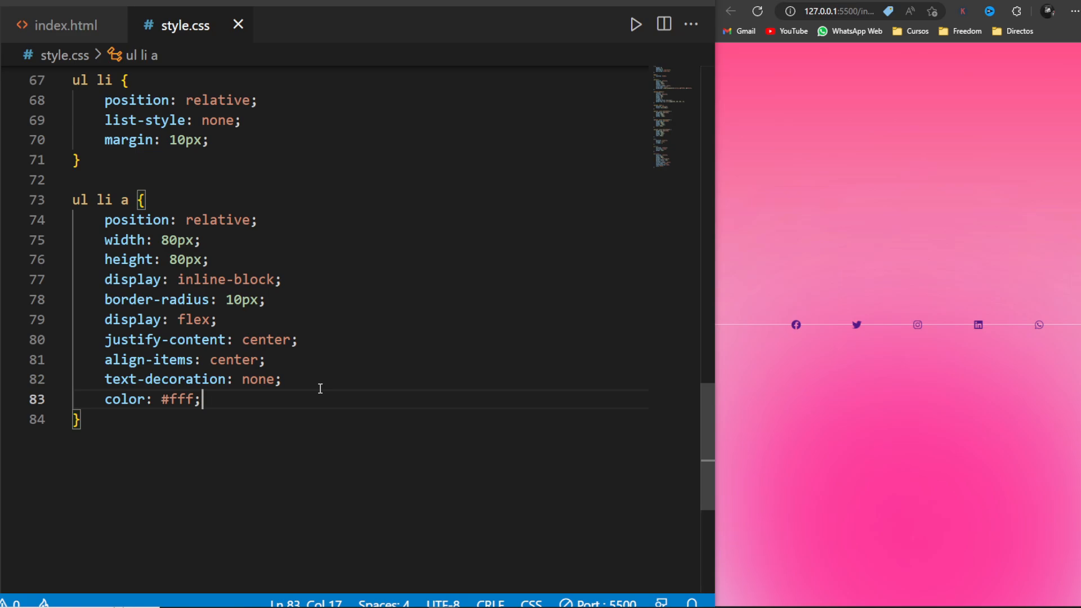
pyautogui.write('font-size: ;')
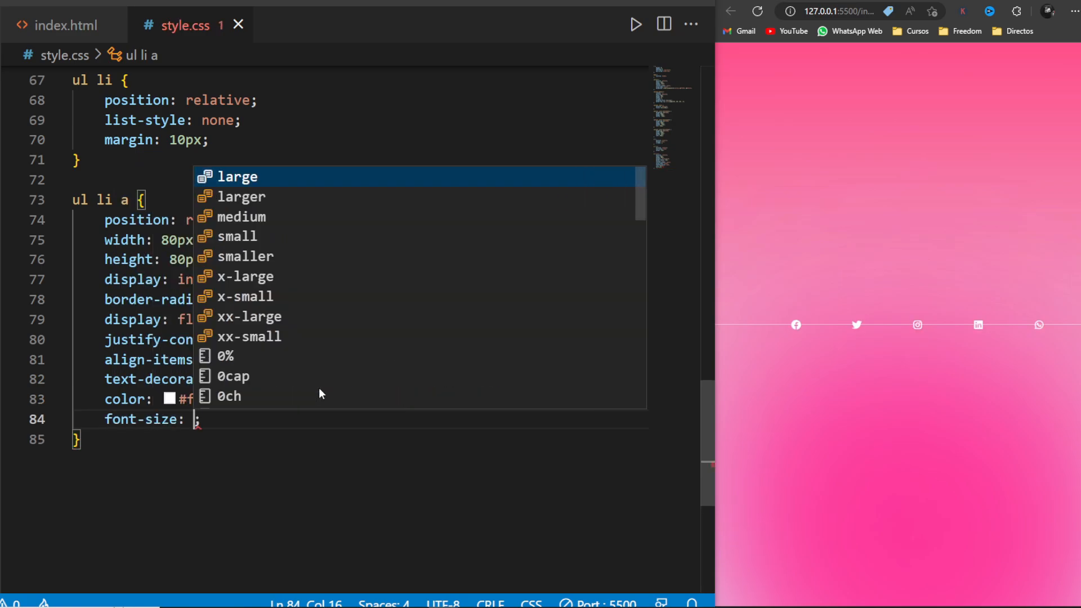
pyautogui.write('border: 1px solid;')
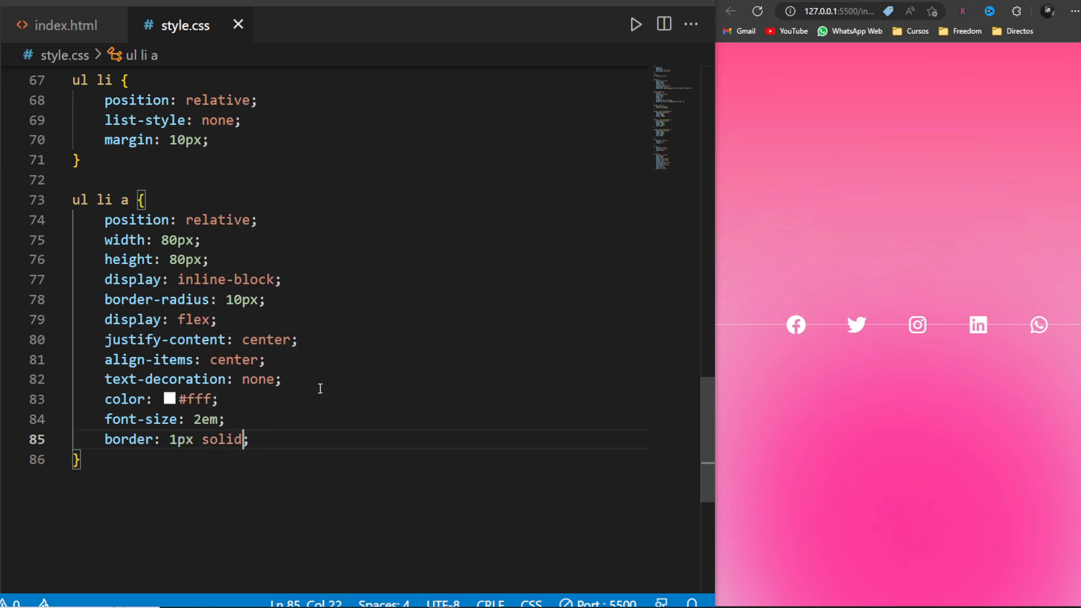
# Finish the translucent rgba(255,255,255,.5) borders, including right and bottom edges
pyautogui.write('rgba(255, 255, 255, .5)')
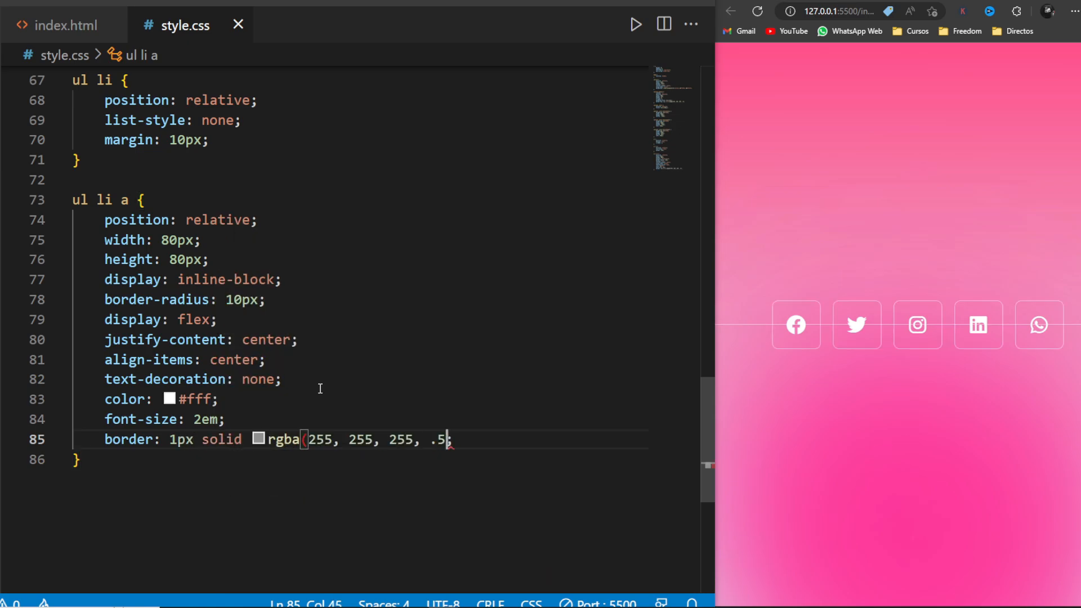
pyautogui.write('4);')
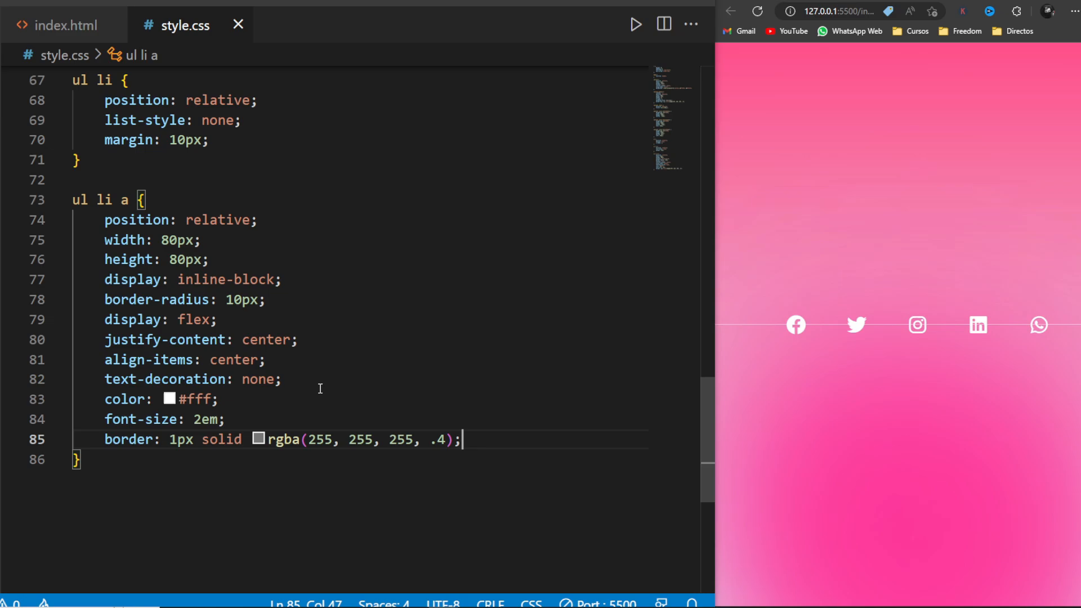
pyautogui.write('border-rig')
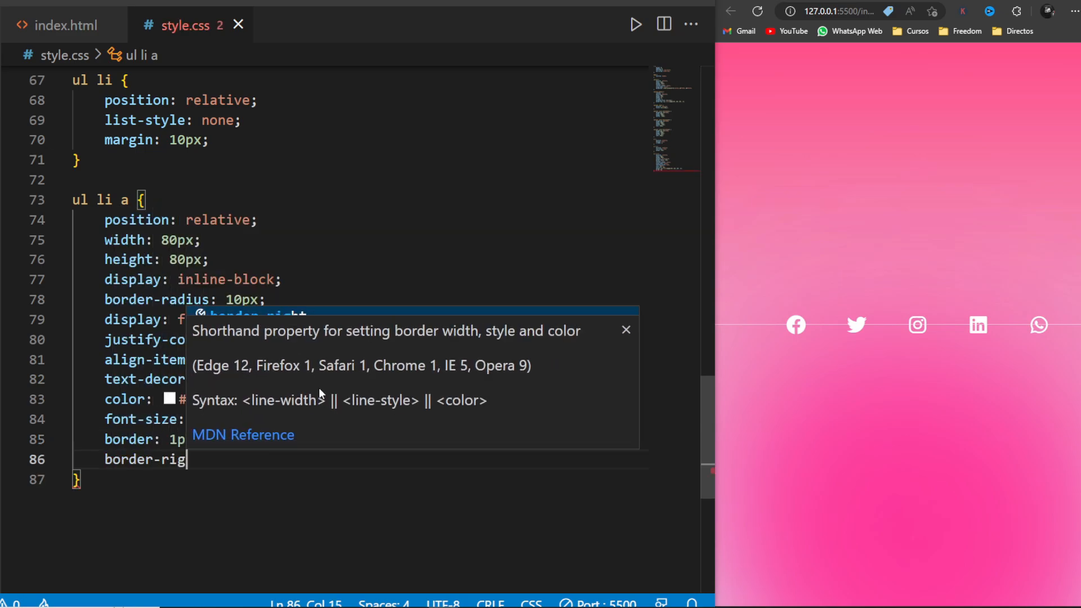
pyautogui.write('solid rgba(255, 255, 255, .2);')
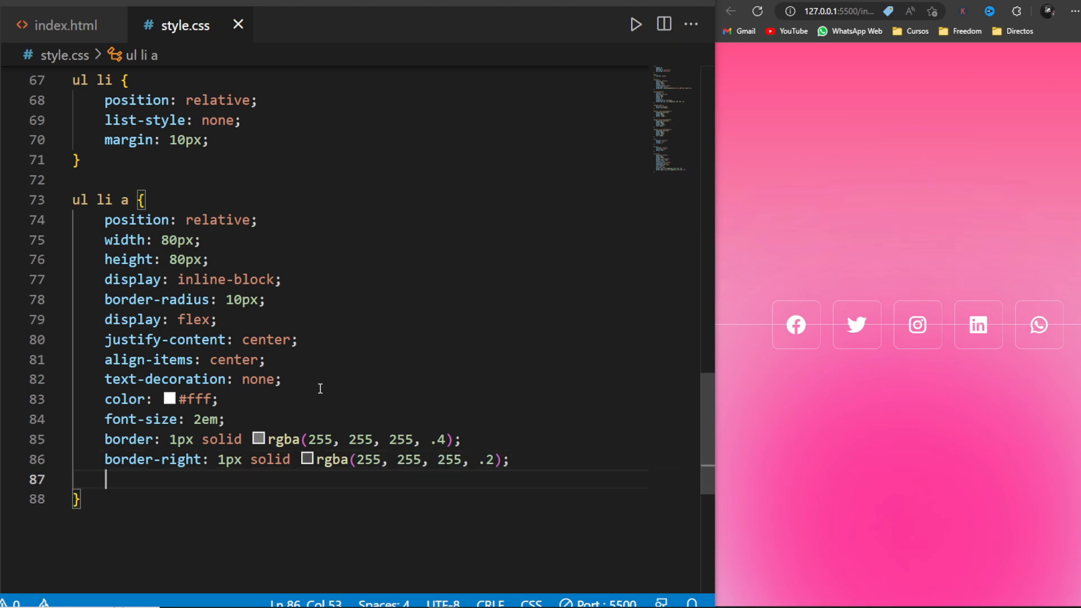
pyautogui.write('border-bottom: 1px solid rgba(red, green, blue, alpha);')
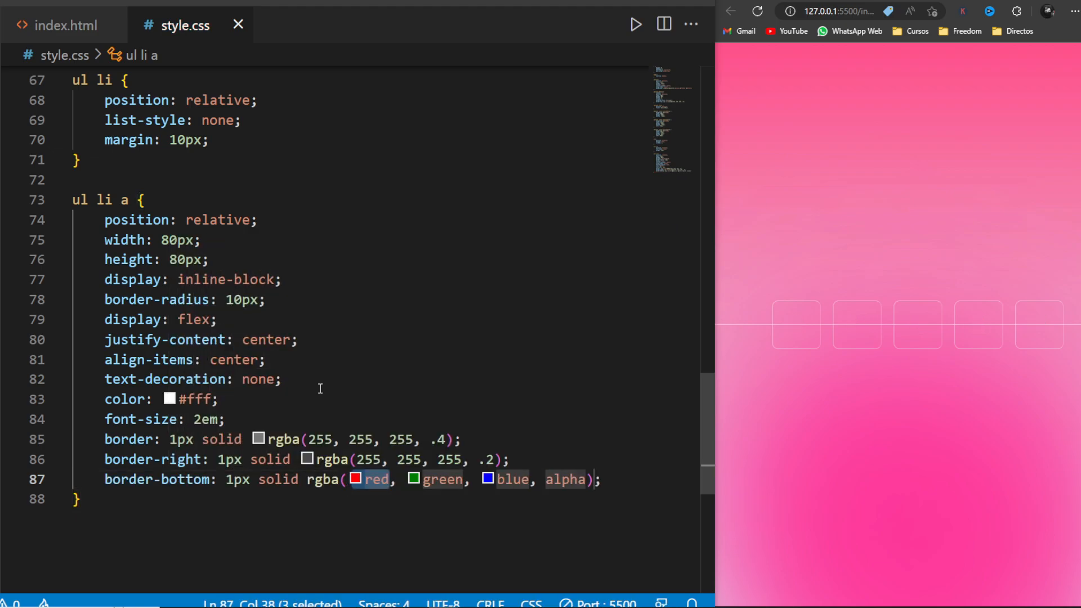
pyautogui.write('255, 255, 255')
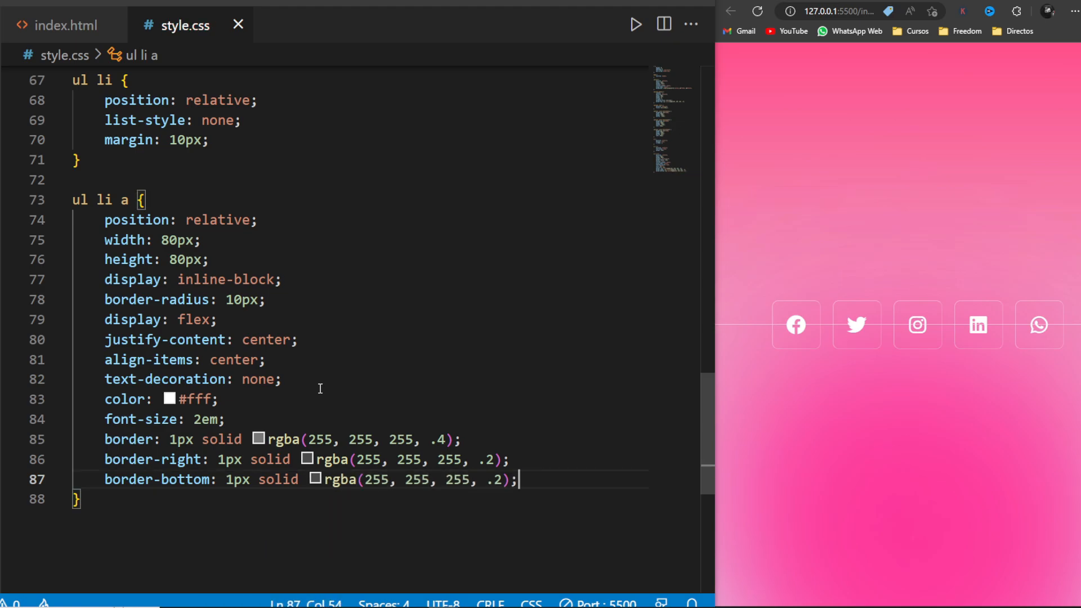
# Add box-shadow 0 5px 45px rgba(0,0,0,.1), backdrop-filter blur(2px) and a .5s transition
pyautogui.write('box-shadow: ;')
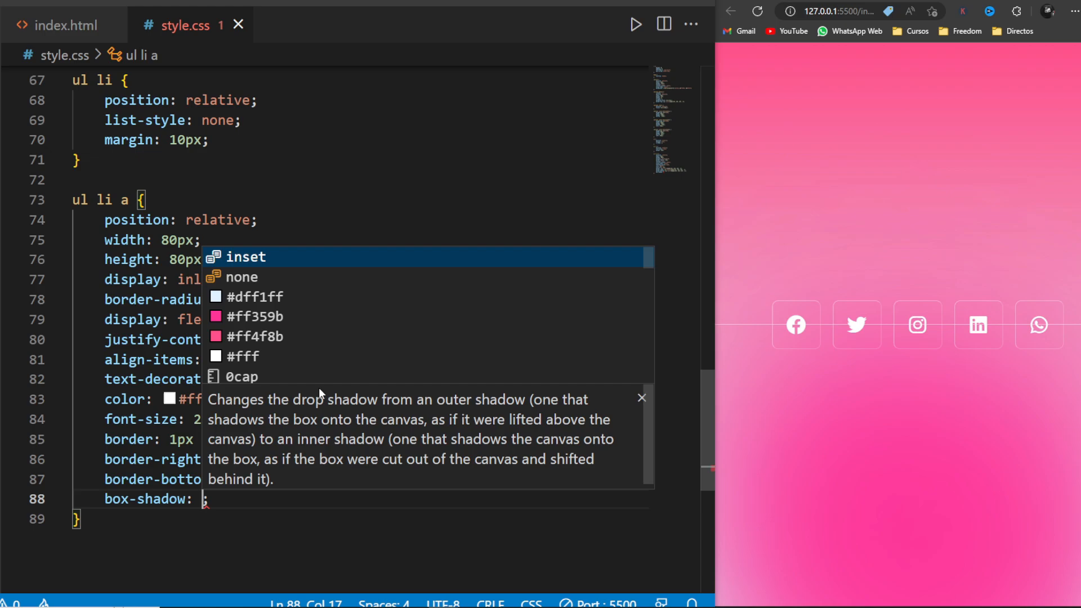
pyautogui.write('0 5px')
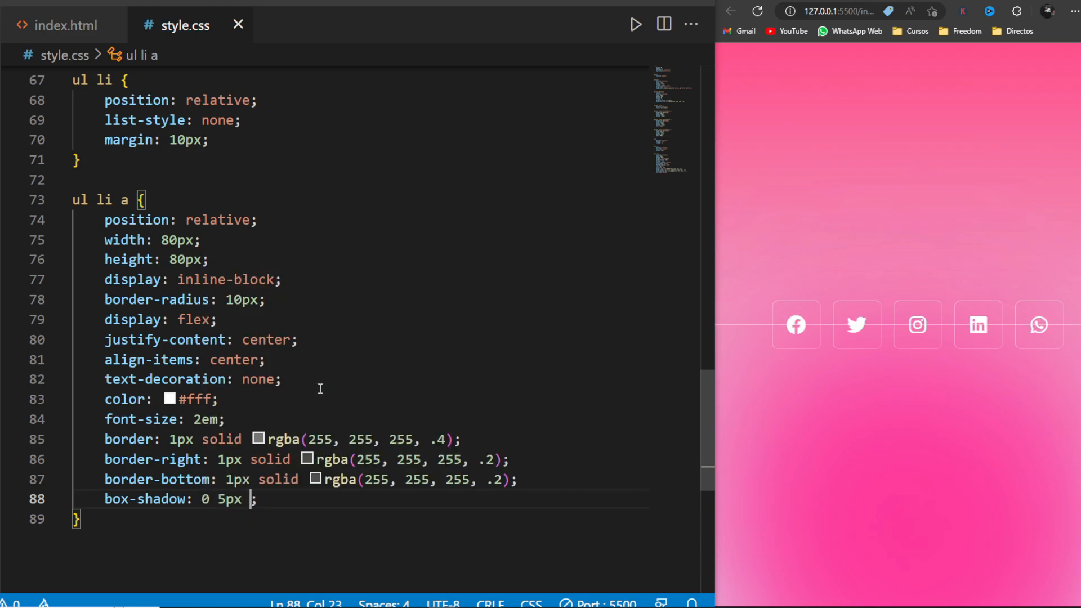
pyautogui.write('45px rgba(0, 0, 0, .1)')
pyautogui.write('backdrop-filter: ;')
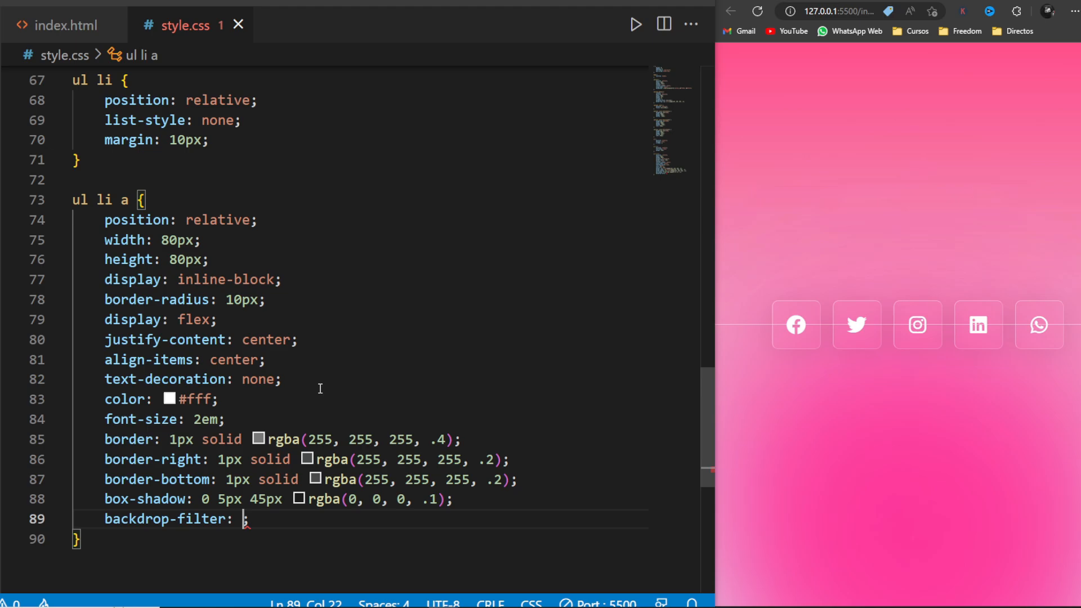
pyautogui.write('blur()')
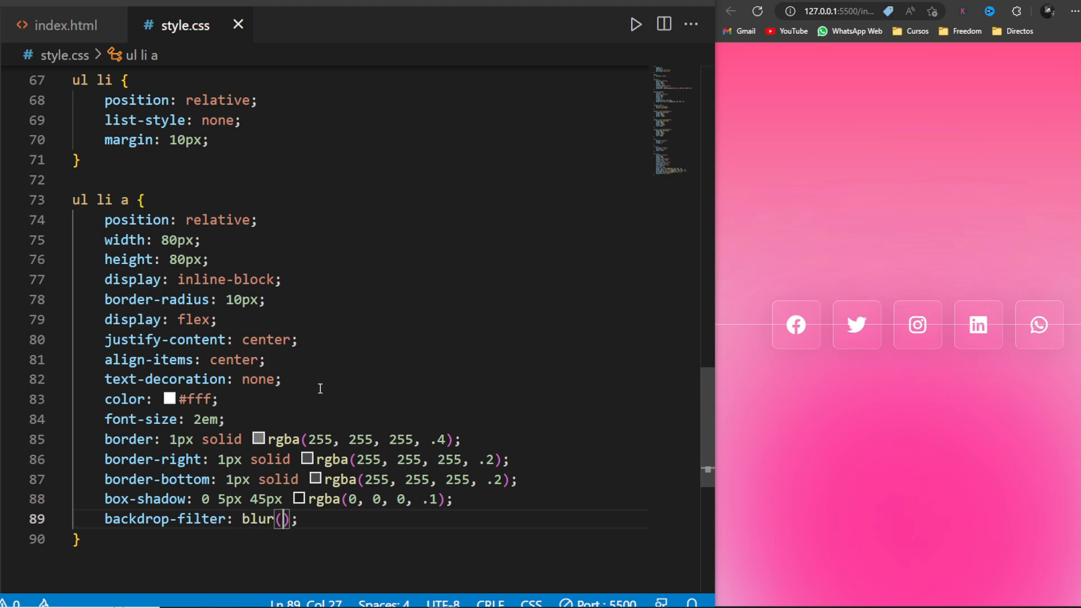
pyautogui.write('2px')
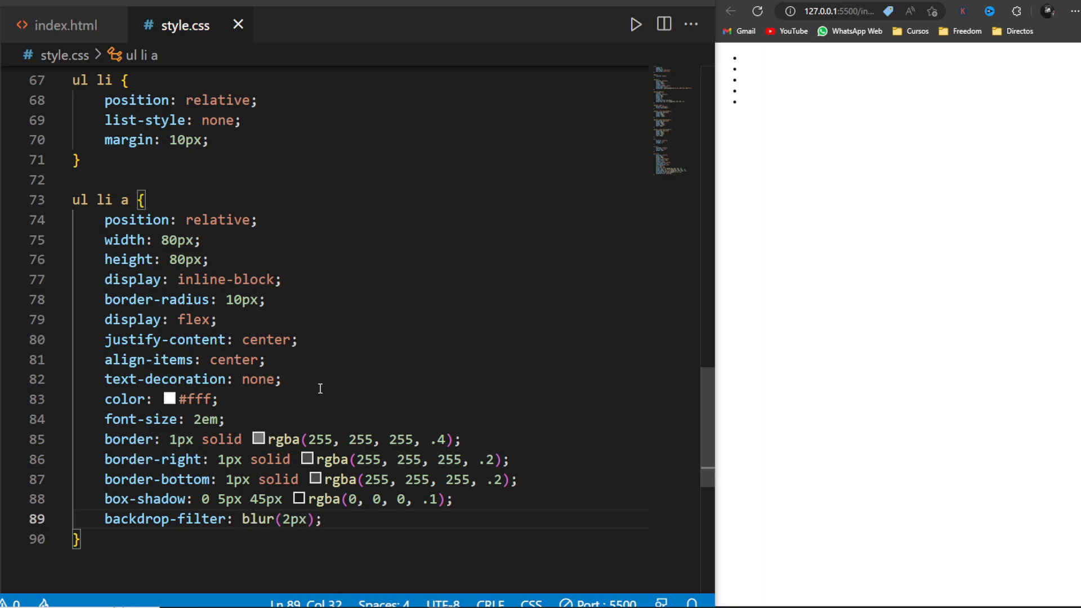
pyautogui.write('transition: .5s;')
pyautogui.write('overflow: hidden;')
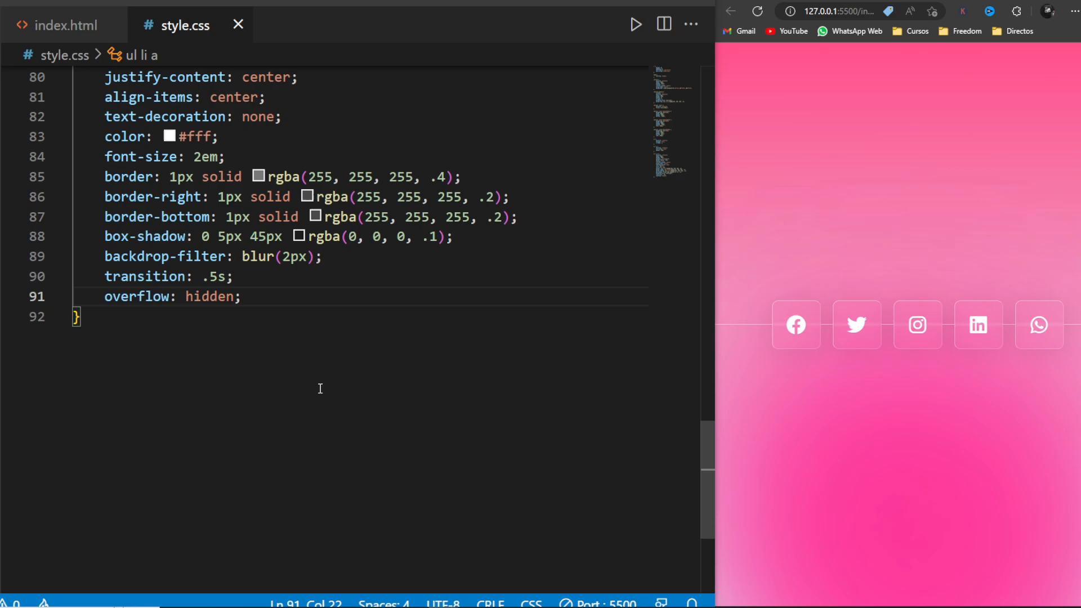
pyautogui.write('ul li a:hover')
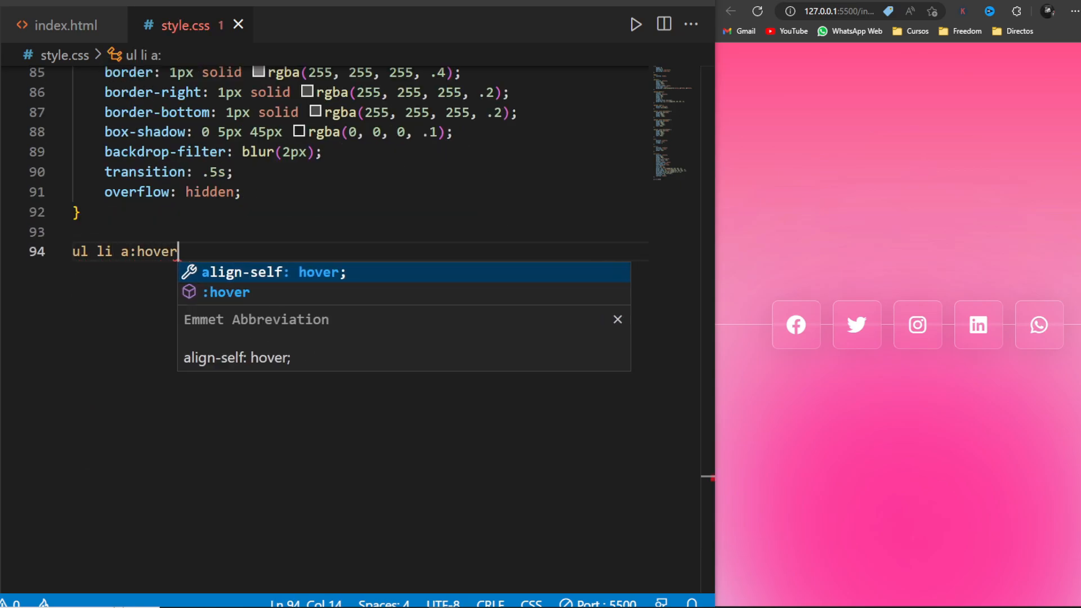
# Add ul li a:hover with transform translateY(-20px) so buttons lift on hover
pyautogui.write('{')
pyautogui.write('transform: tray;')
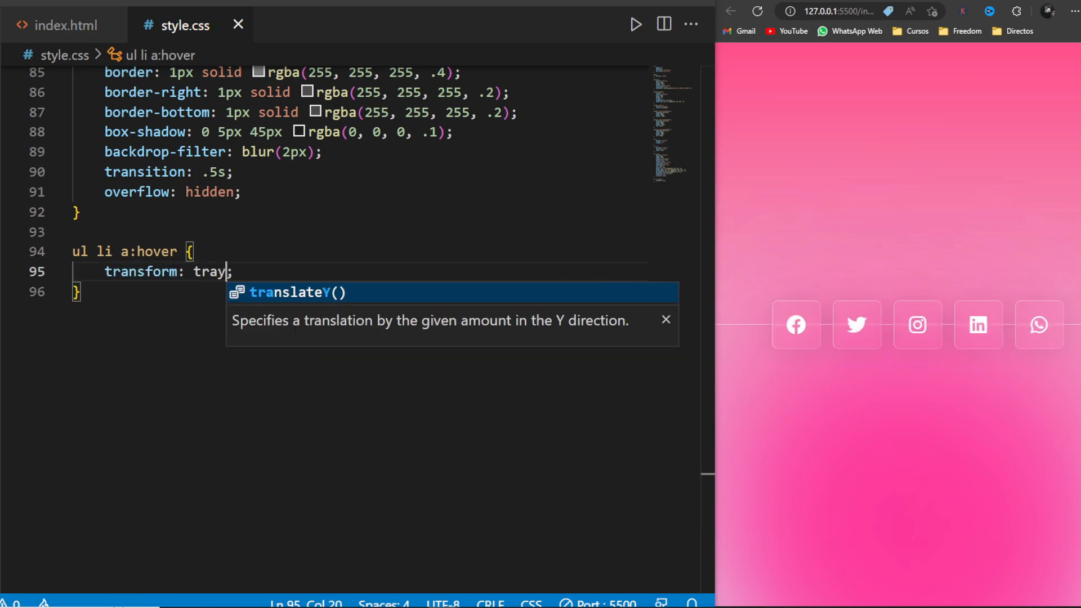
pyautogui.write('translateY(-20p)')
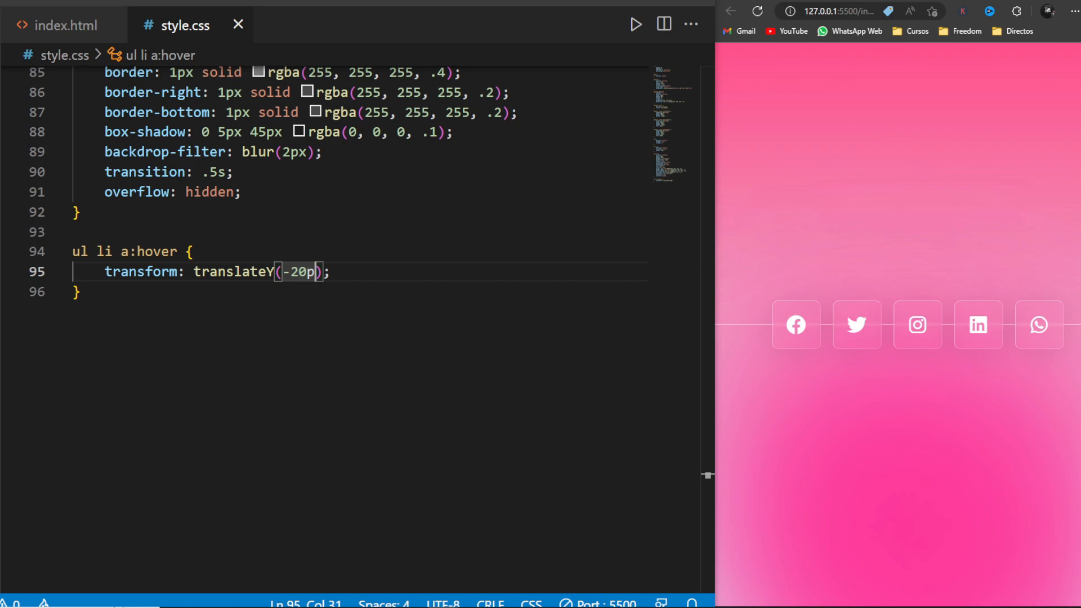
pyautogui.moveTo(795, 324)
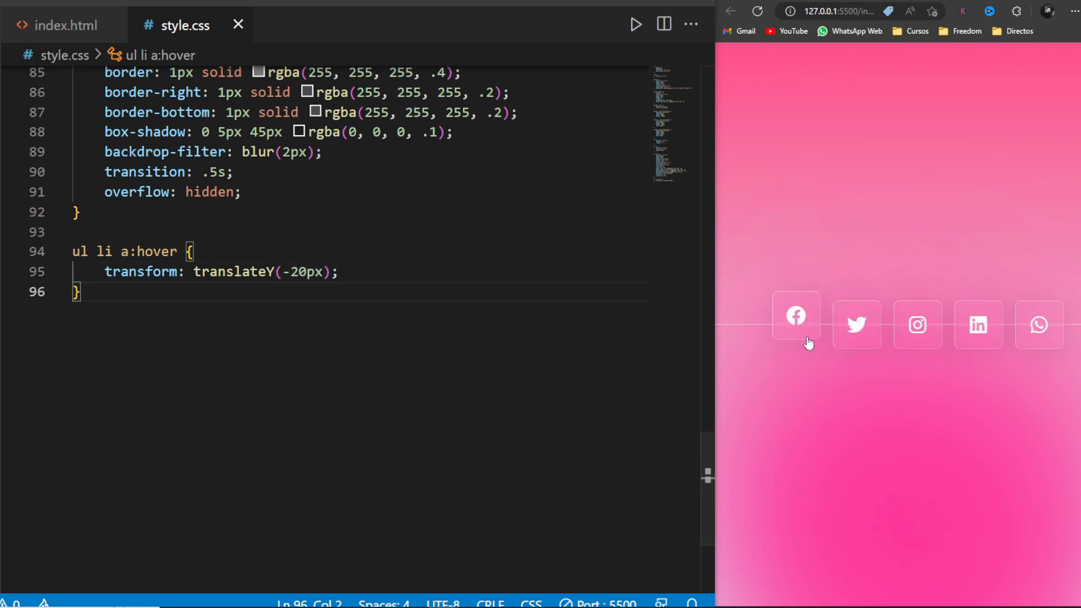
pyautogui.moveTo(789, 360)
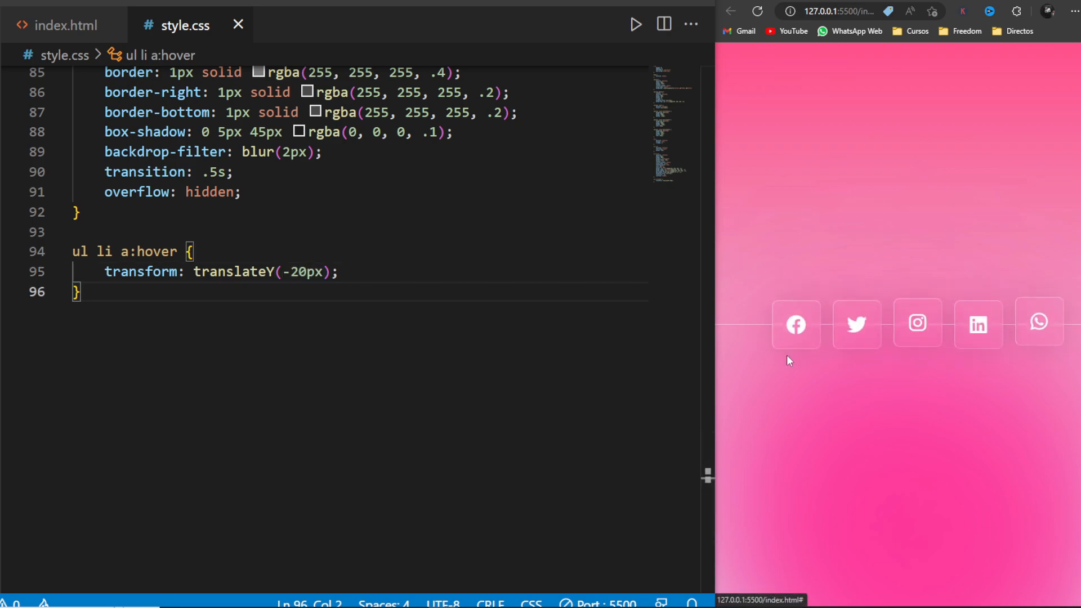
pyautogui.write('ul li a::before {')
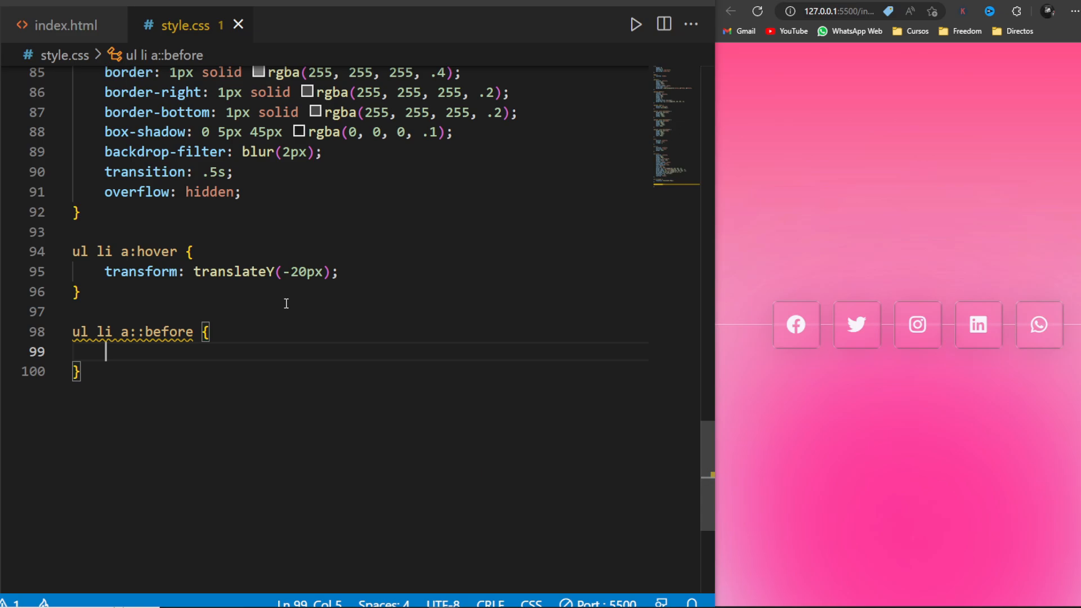
# Define ul li a::before as an absolute 50px by 100% strip with rgba(255,255,255,.5) background
pyautogui.write('content: "";')
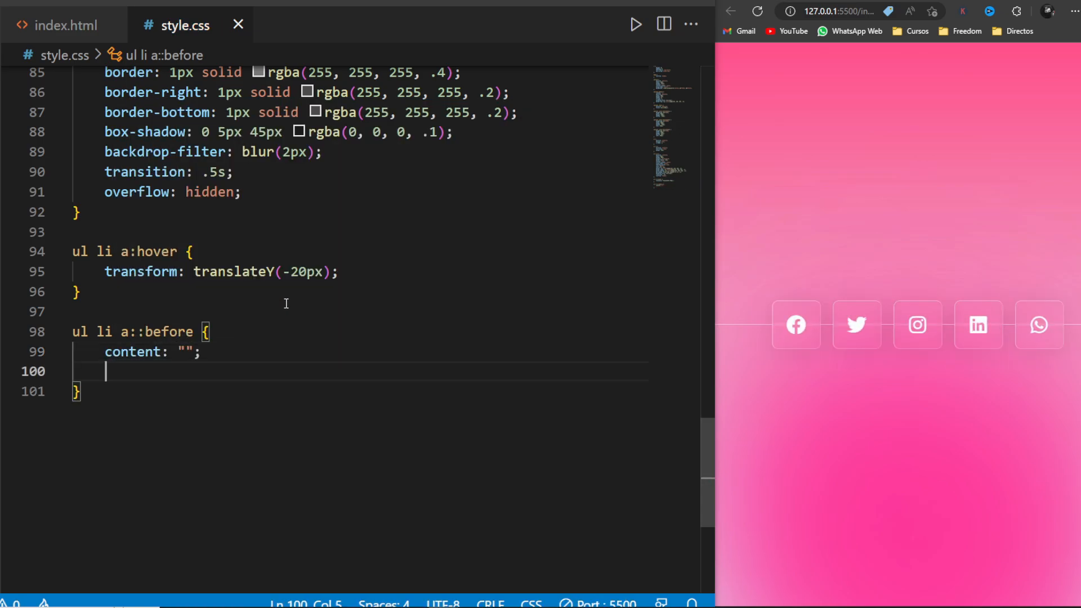
pyautogui.write('top: 0;')
pyautogui.write('left: 0;')
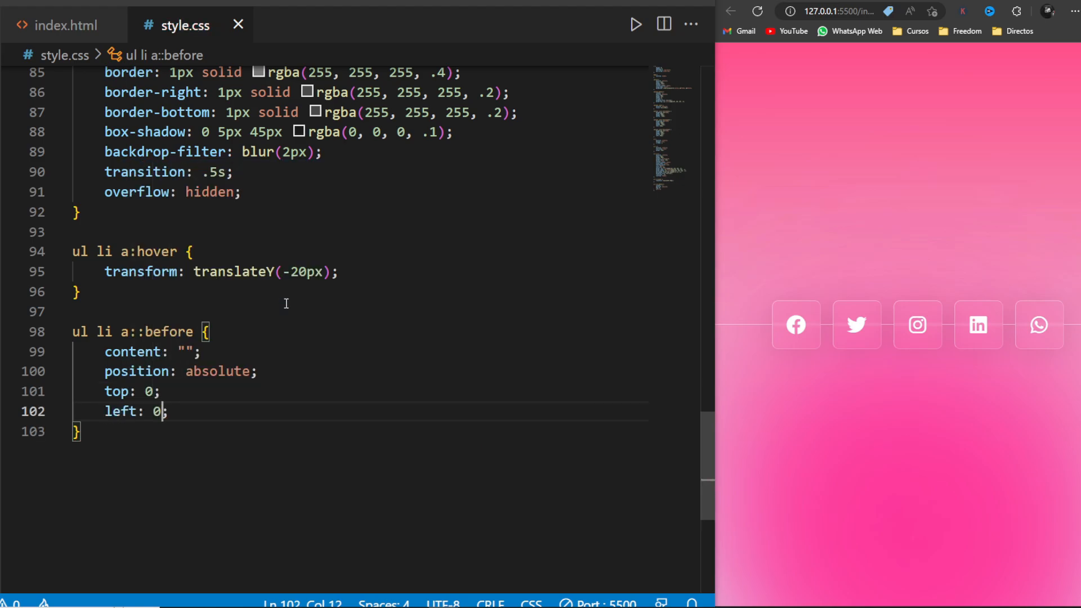
pyautogui.write('width: 50px;')
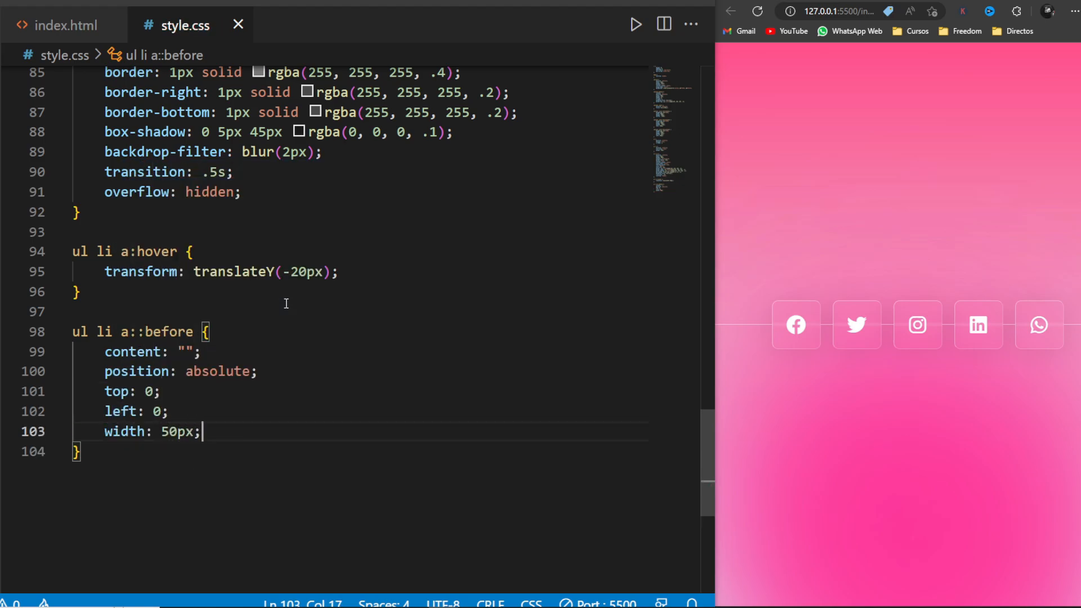
pyautogui.write('height: 100%;')
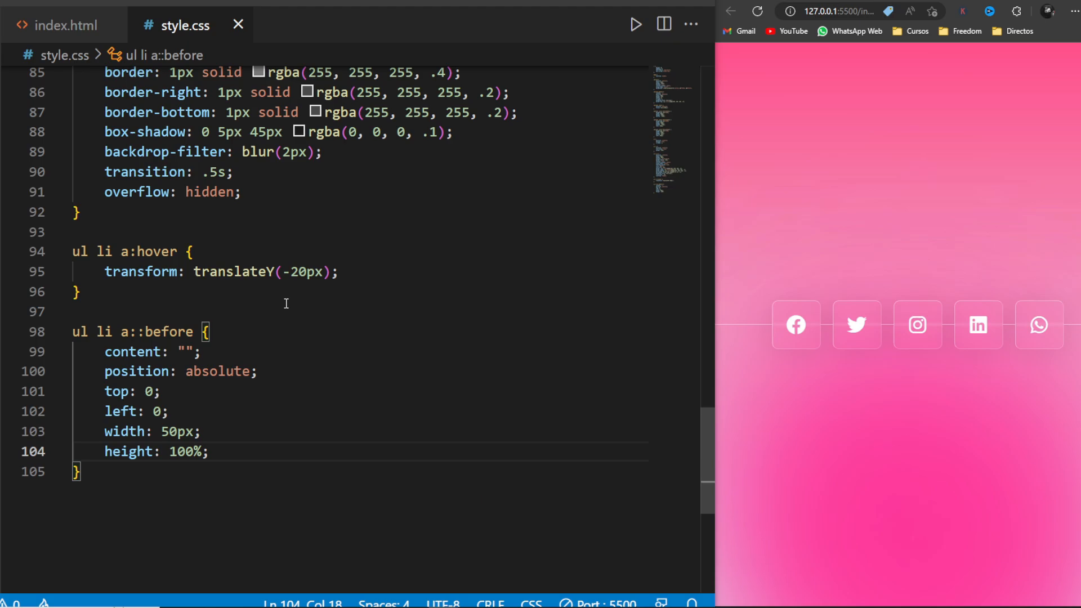
pyautogui.write('background: rg;')
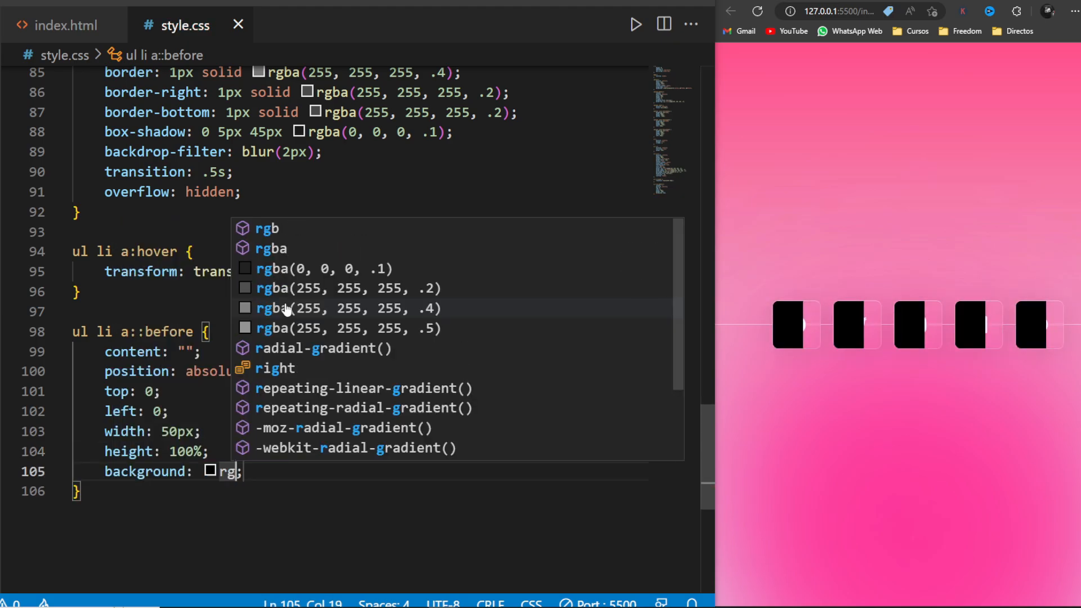
pyautogui.click(348, 327)
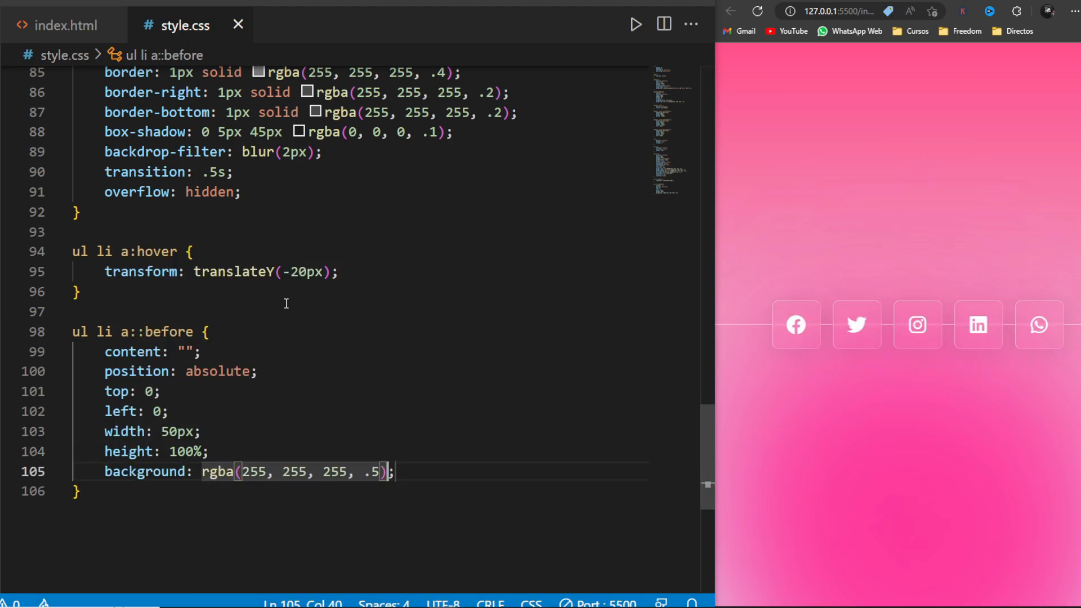
# Skew the strip 45deg, shift it translateX(150px) and give it a transition duration
pyautogui.write('transform: skewX(45deg);')
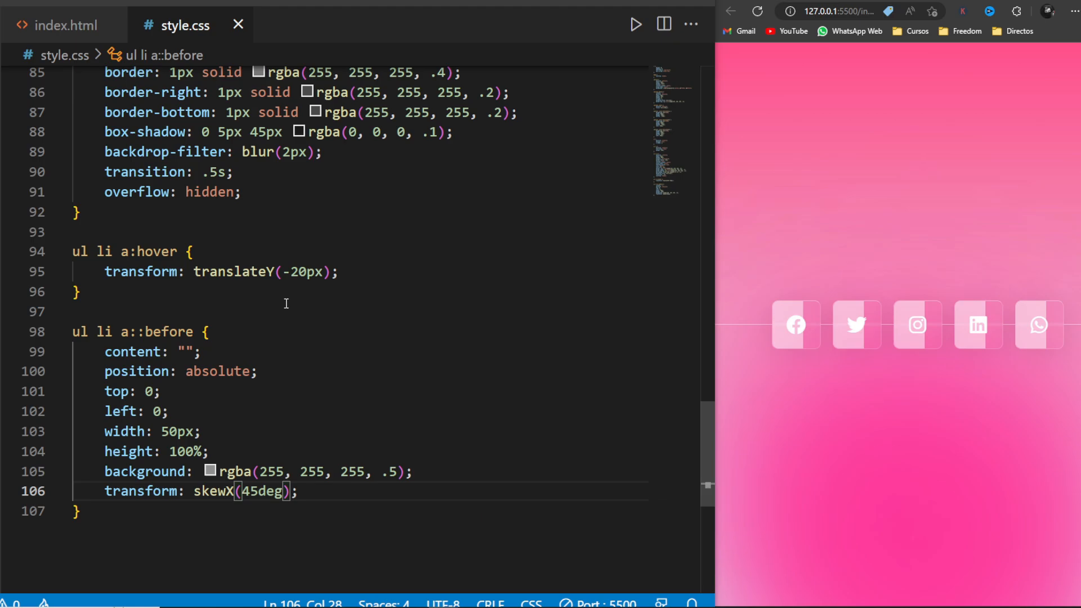
pyautogui.write('translateX(15')
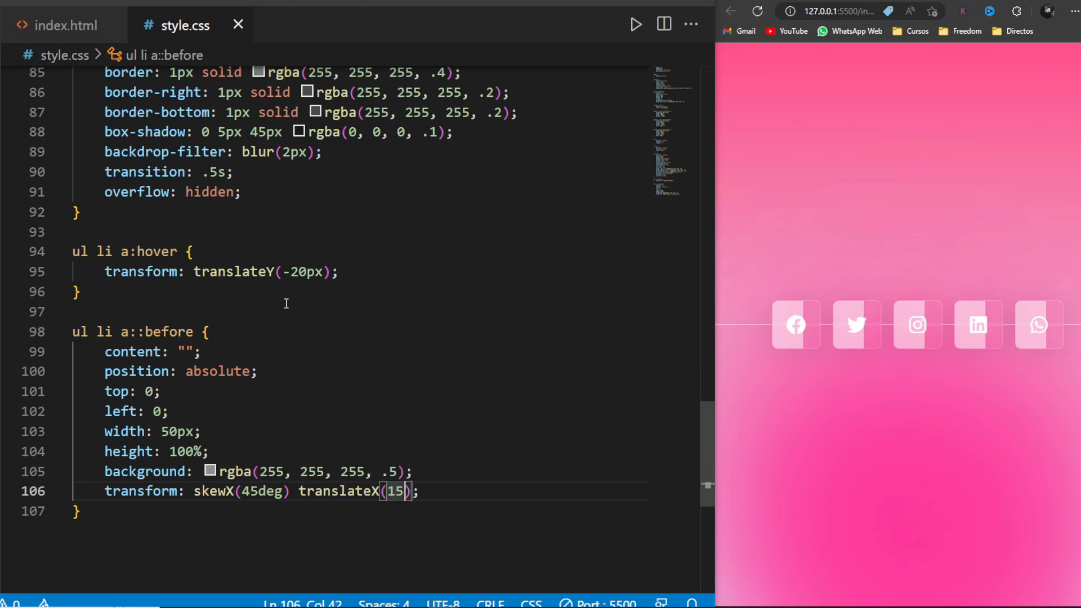
pyautogui.write('tran')
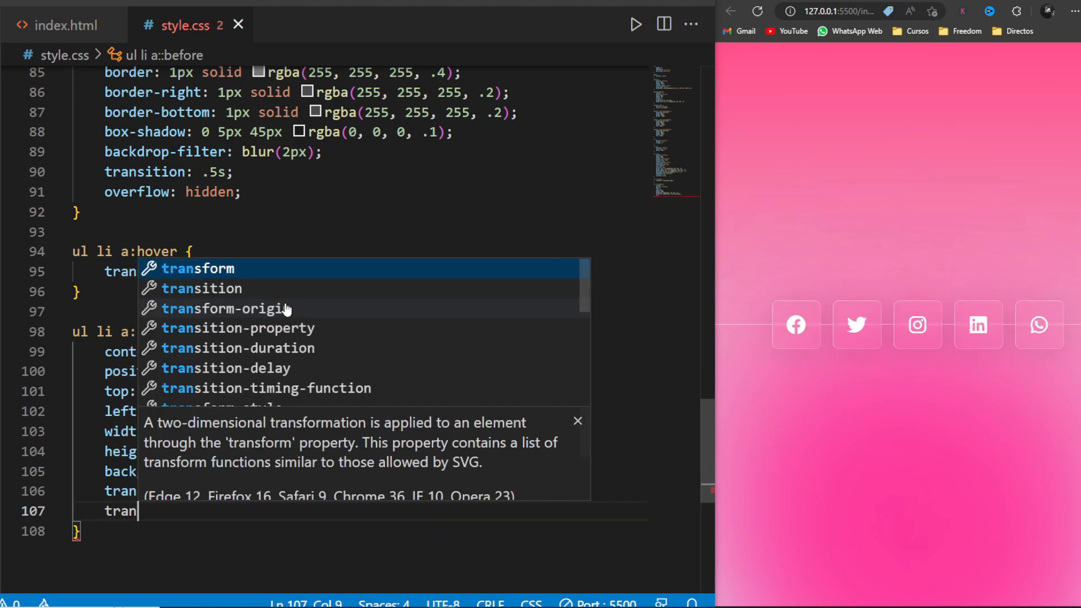
pyautogui.write('transition-duration: .5s;')
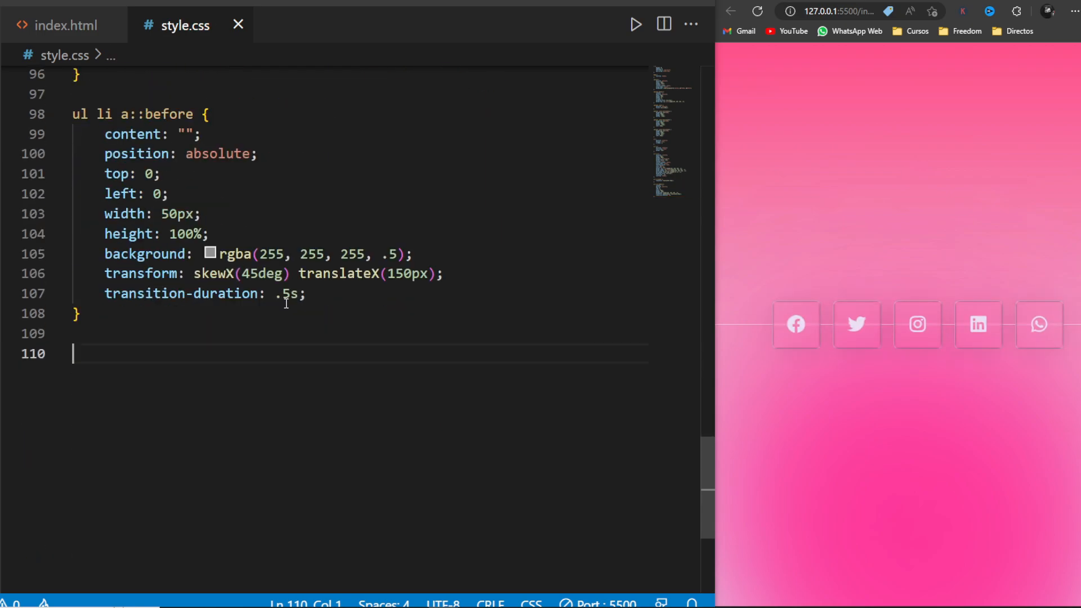
# Add a ul li a:hover::before rule sliding the skewed shine strip to translateX(-150px) with a .5s transition
pyautogui.write('ul li a:hover::before {')
pyautogui.write('transform: skewX(45deg) translateX(-150px);')
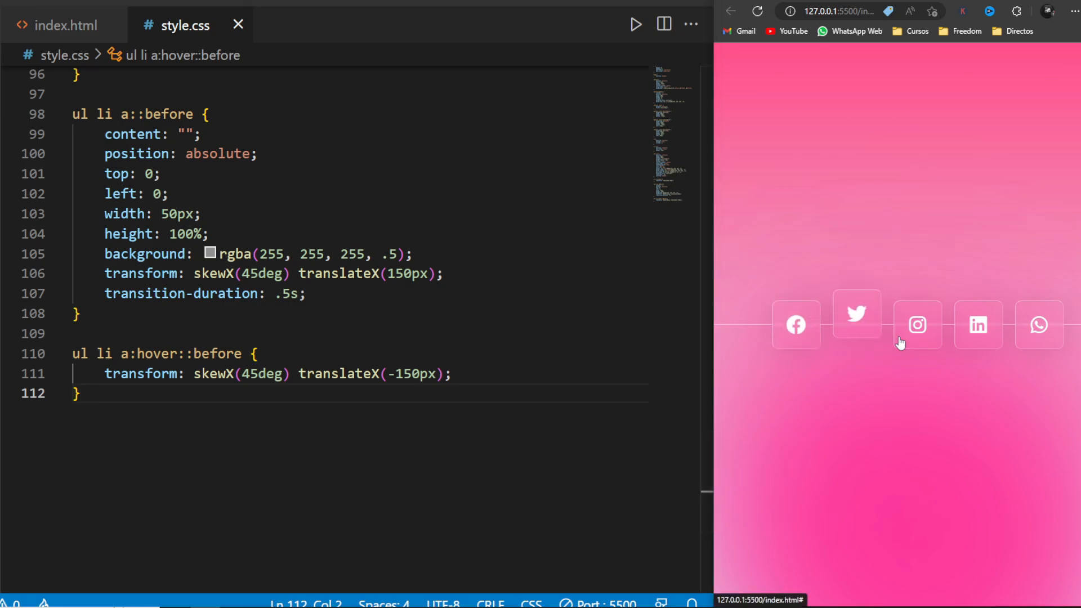
pyautogui.moveTo(1055, 432)
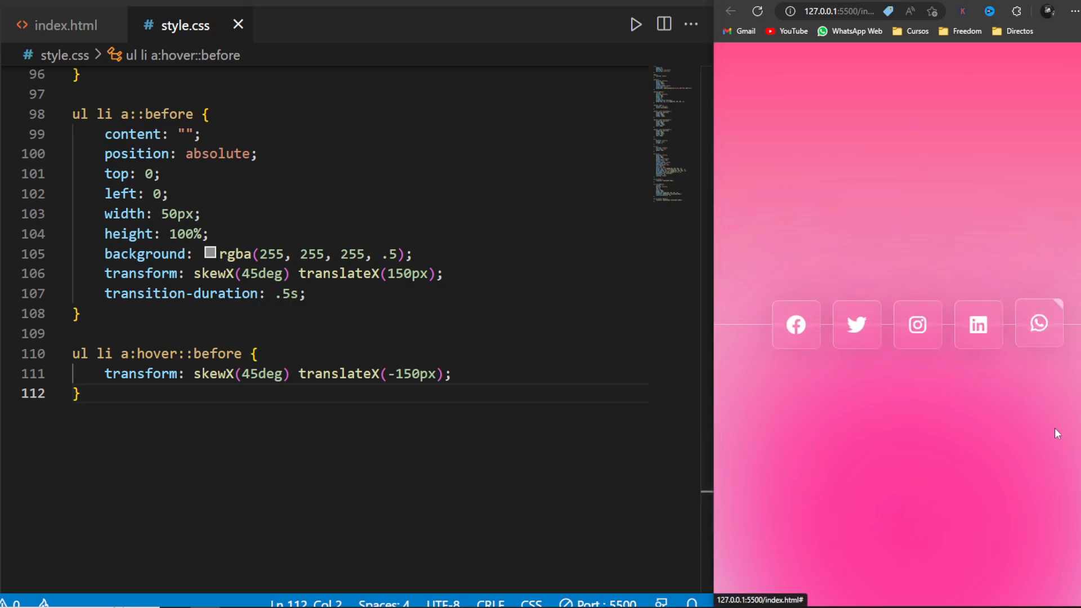
# Show the Live Server page full screen and hover the icons to test the lift and shine sweep
pyautogui.press('F11')
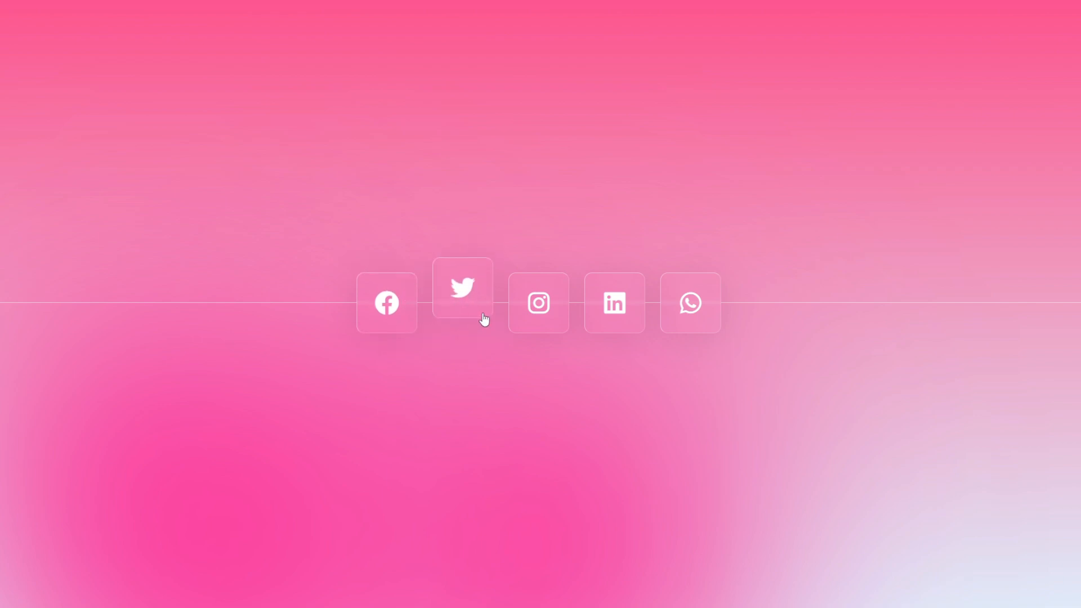
pyautogui.moveTo(690, 302)
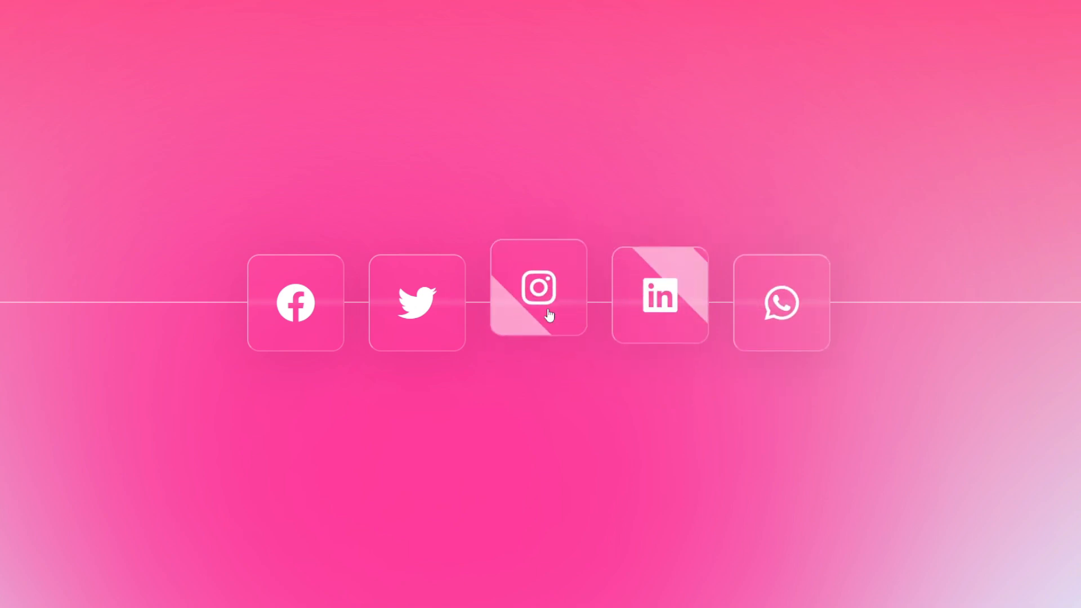
pyautogui.moveTo(417, 303)
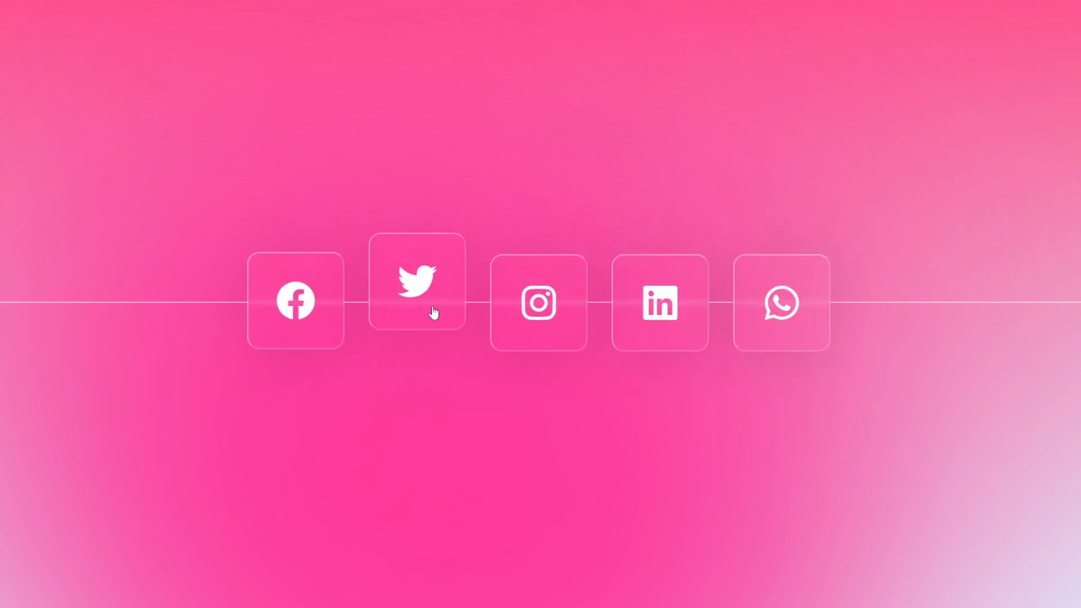